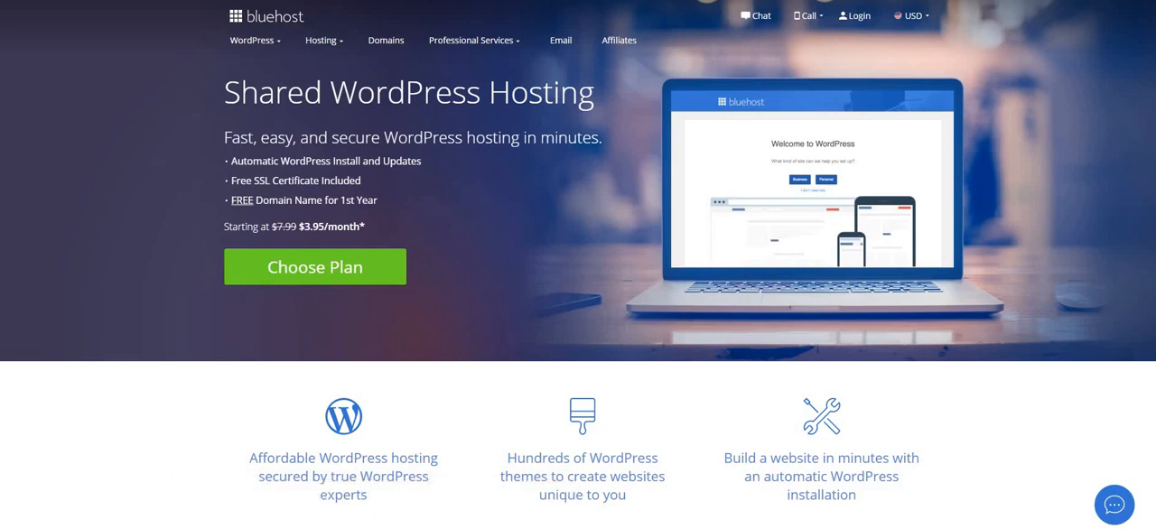
mouse_move(592, 317)
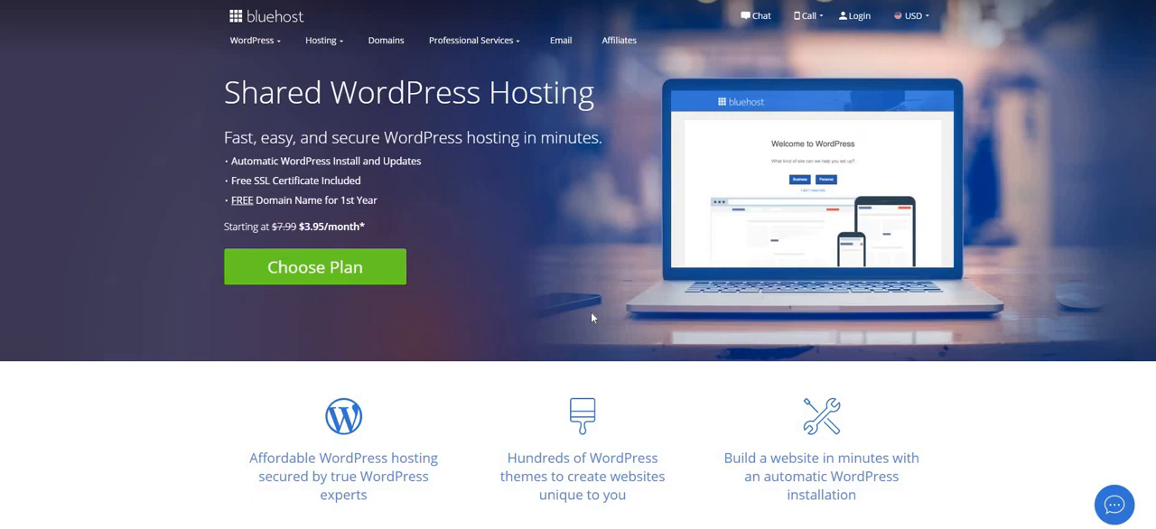
mouse_move(593, 317)
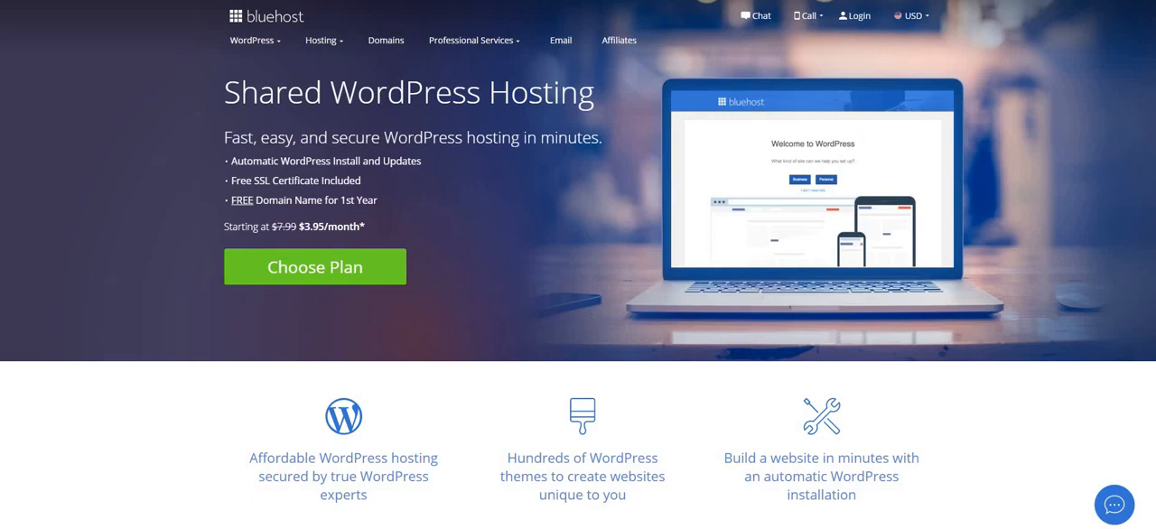
- Scroll to Bluehost's Basic, Plus and Choice Plus pricing cards and their full feature lists
scroll("down", 3)
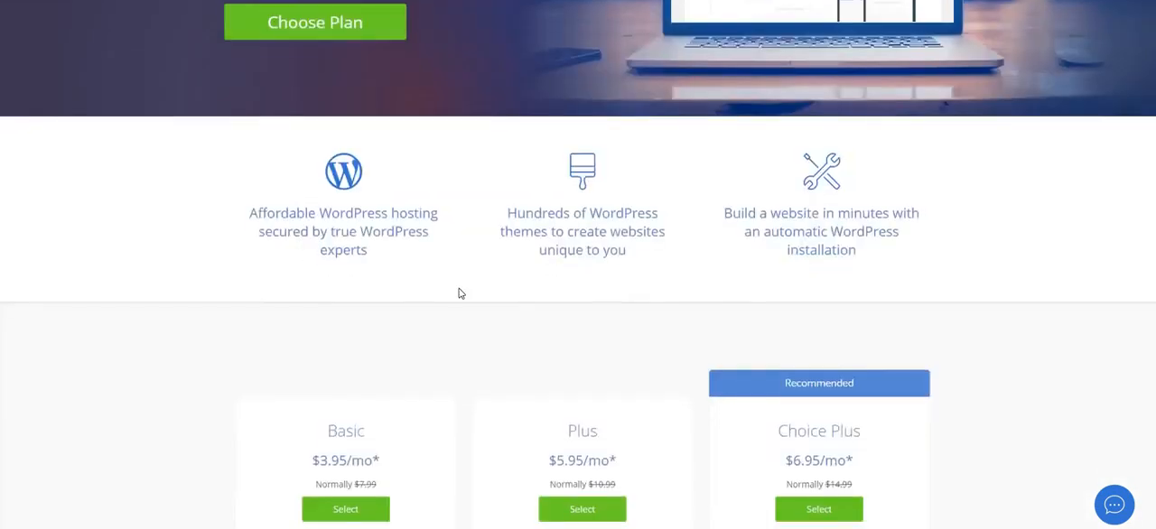
scroll("down", 3)
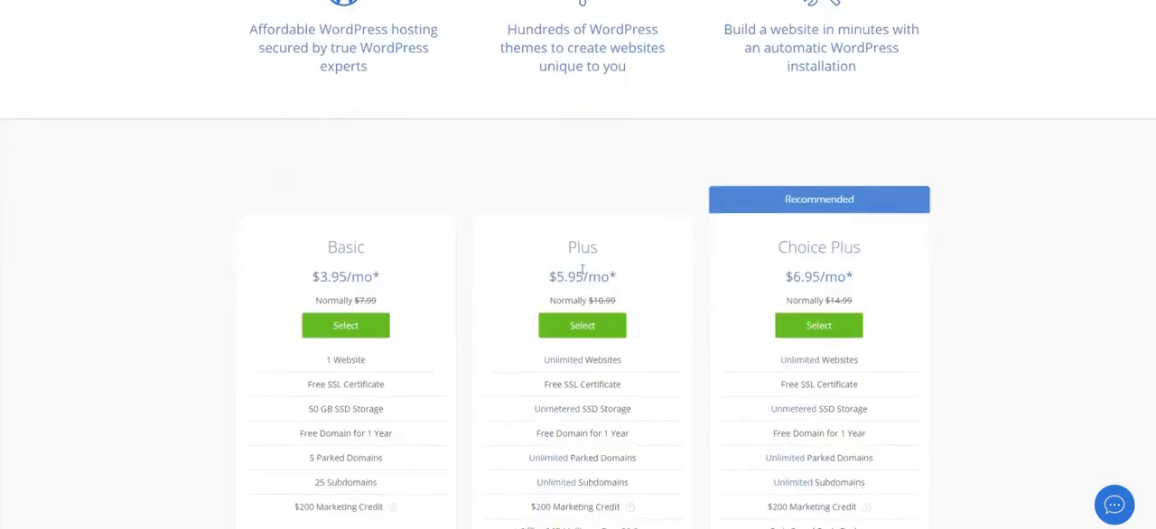
mouse_move(436, 284)
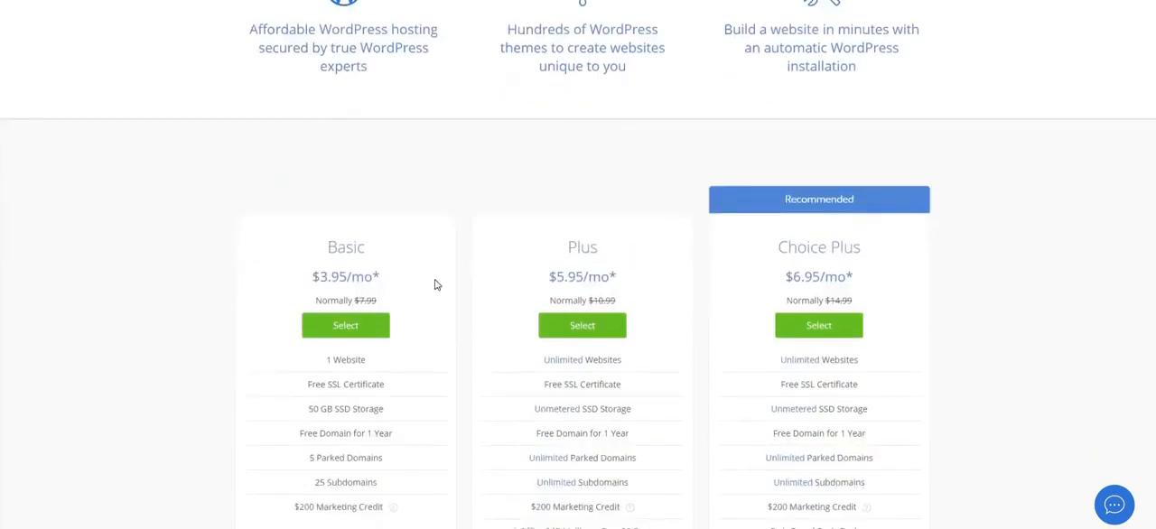
mouse_move(553, 273)
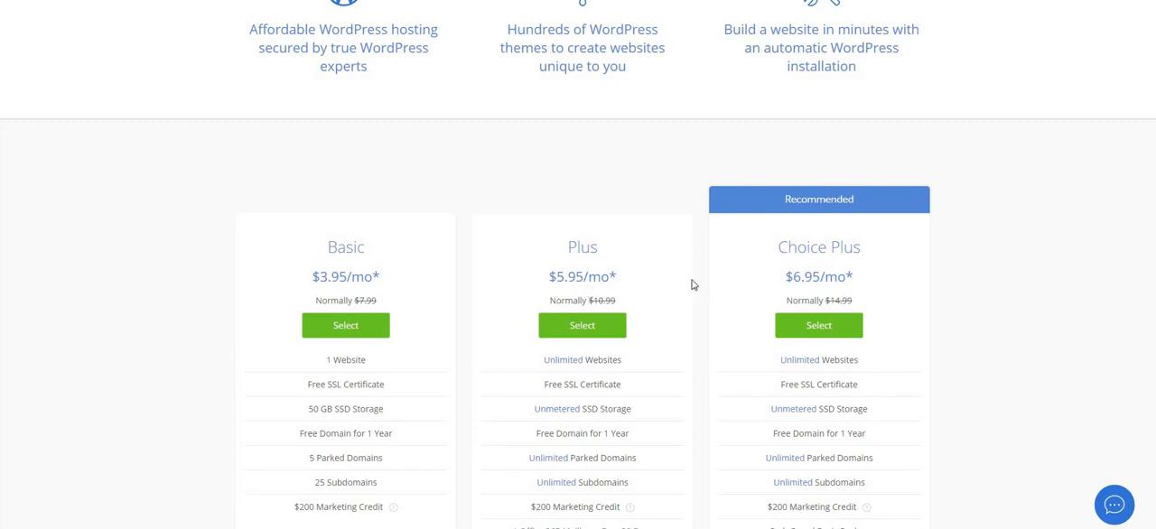
mouse_move(451, 247)
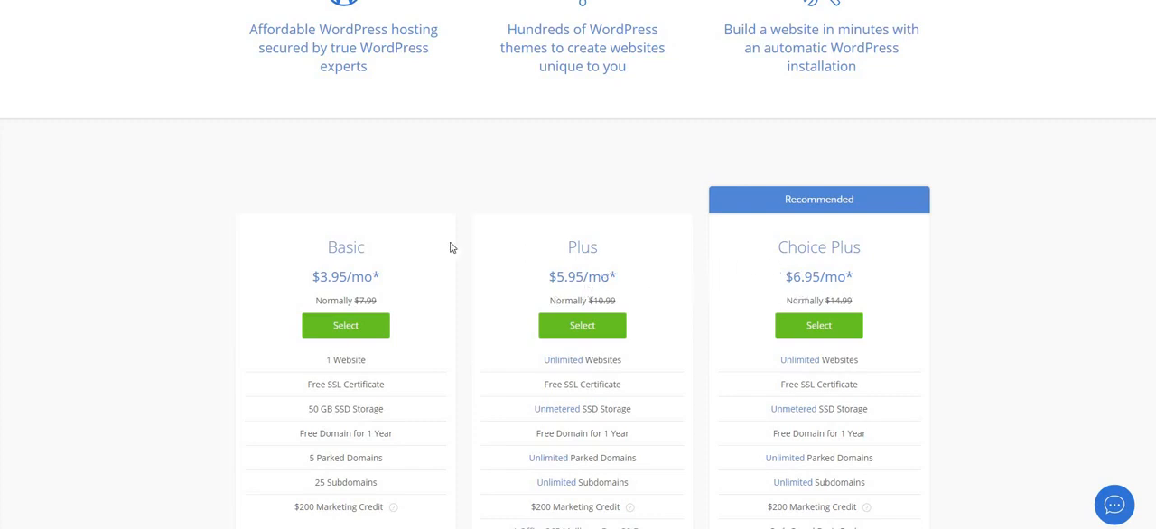
scroll("down", 3)
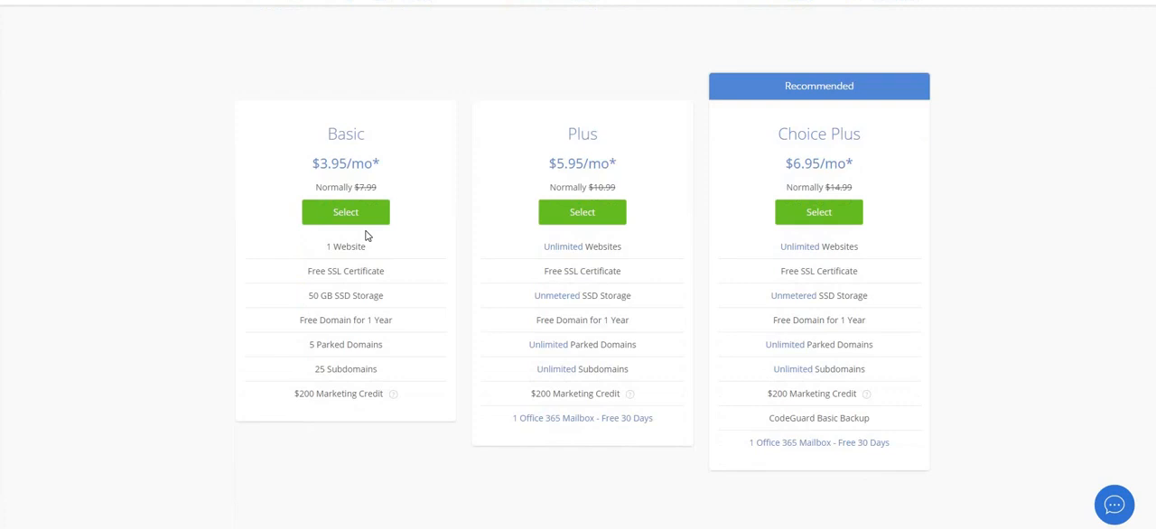
scroll("down", 3)
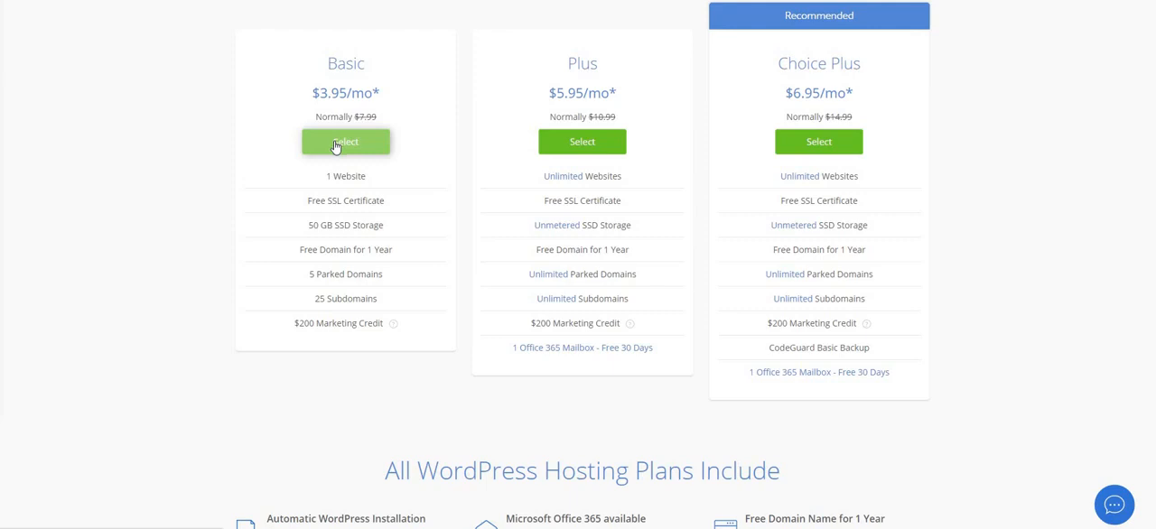
mouse_move(254, 118)
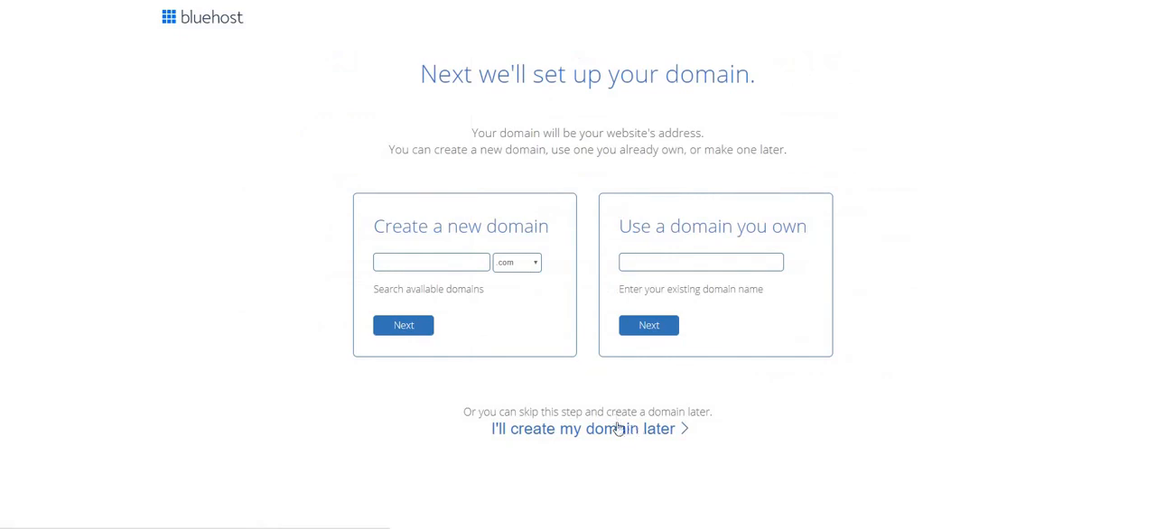
mouse_move(564, 436)
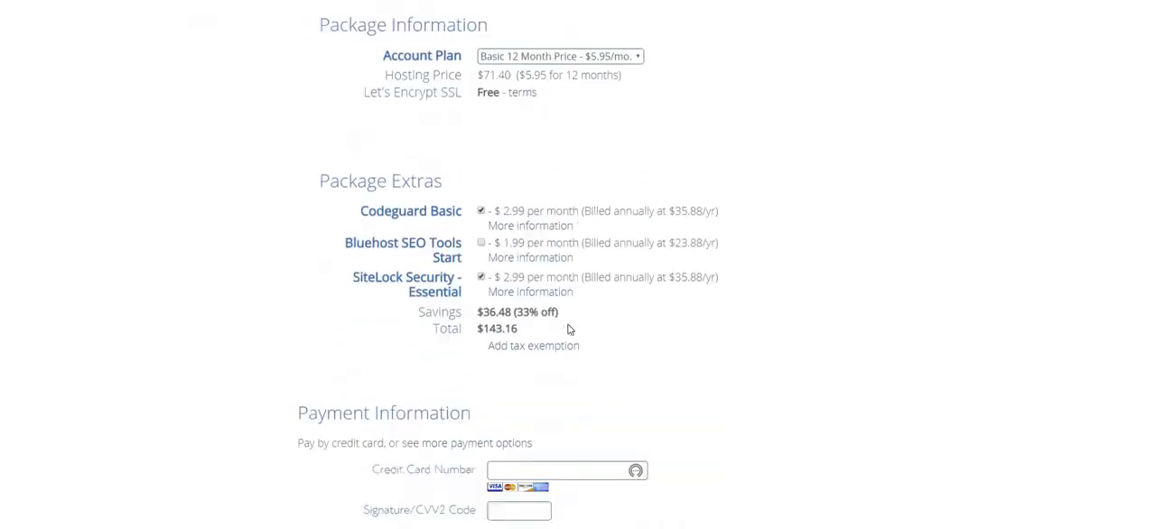
- Review Bluehost's Basic 12-month account form, package information and extras totalling $143.16
scroll("down", 3)
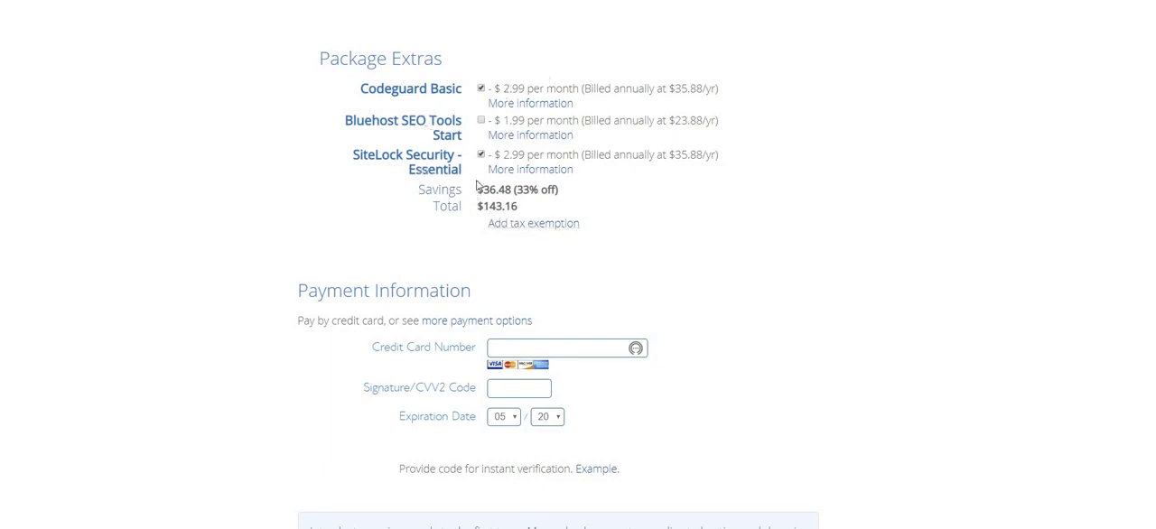
scroll("up", 3)
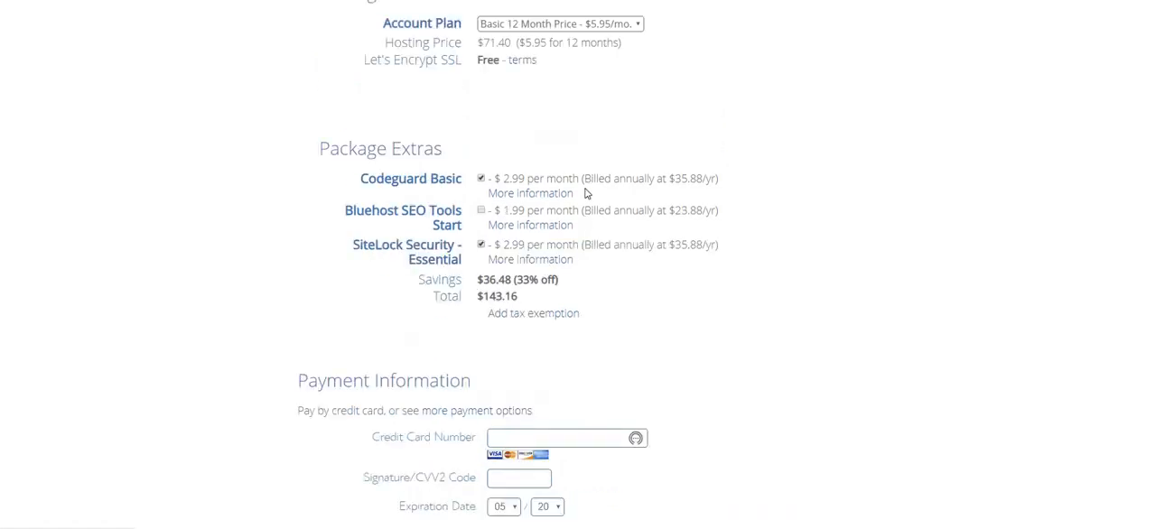
scroll("up", 3)
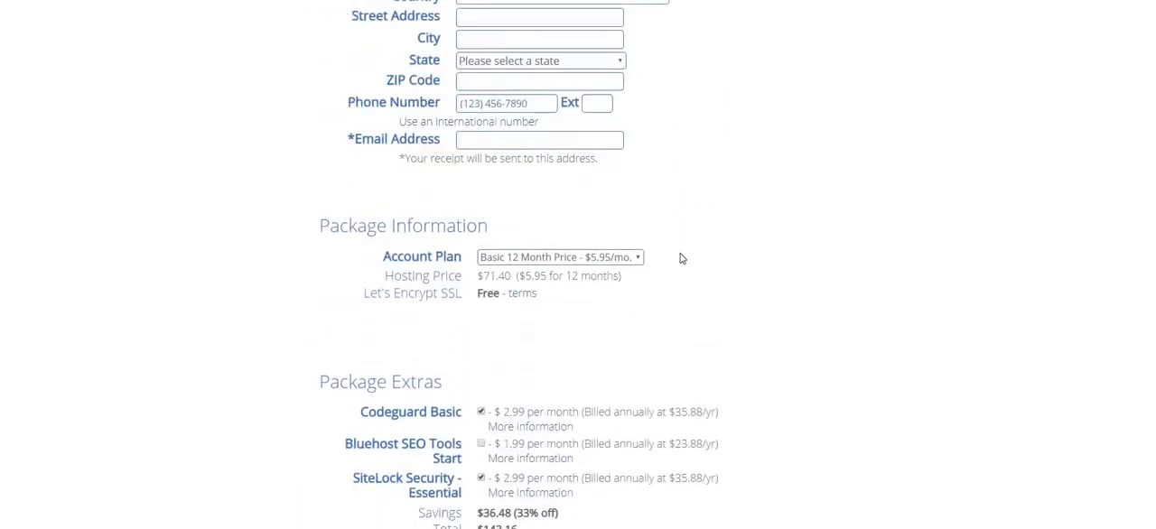
scroll("down", 3)
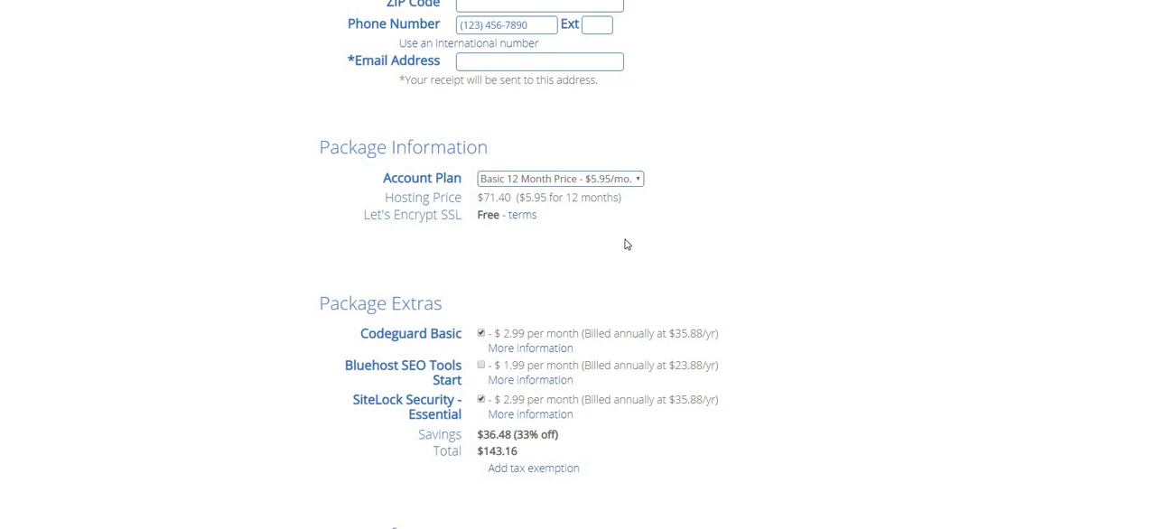
mouse_move(560, 305)
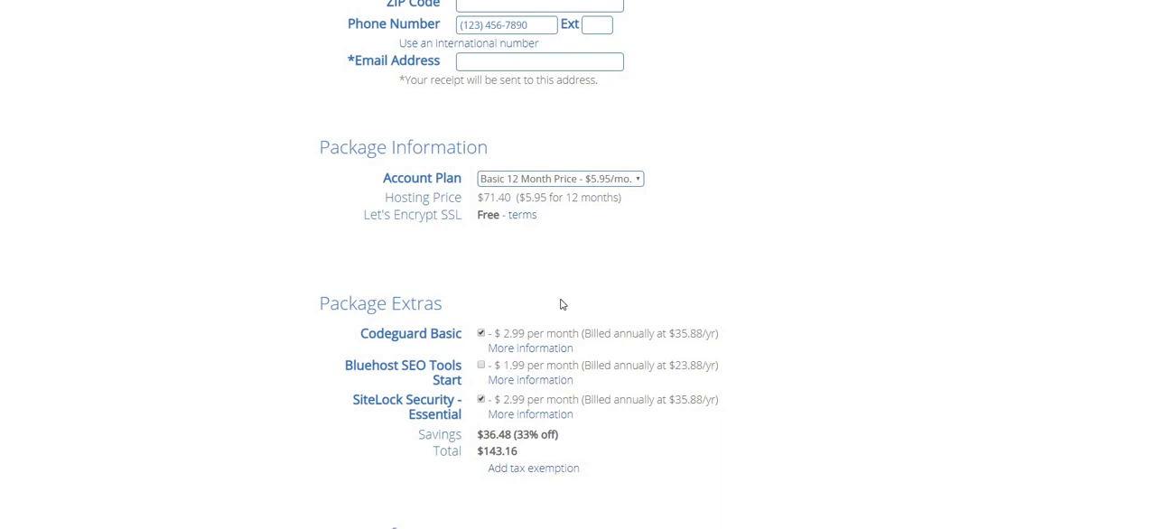
mouse_move(600, 314)
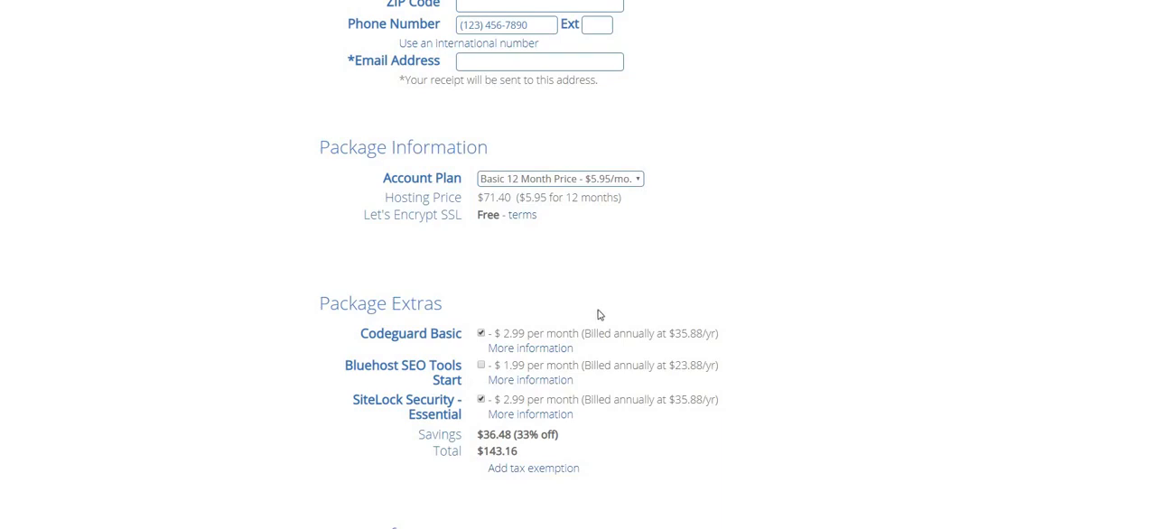
mouse_move(612, 241)
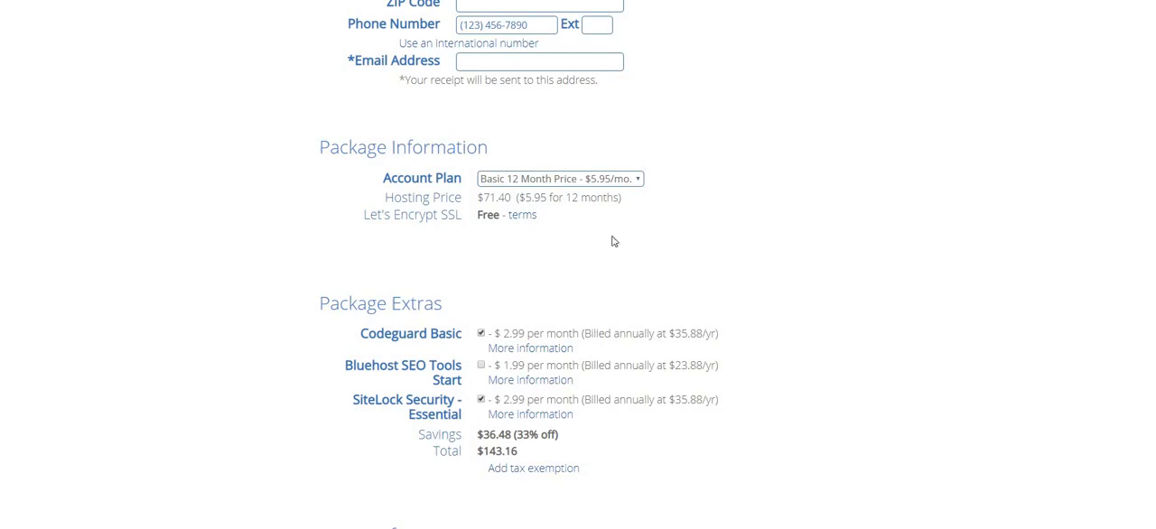
scroll("down", 3)
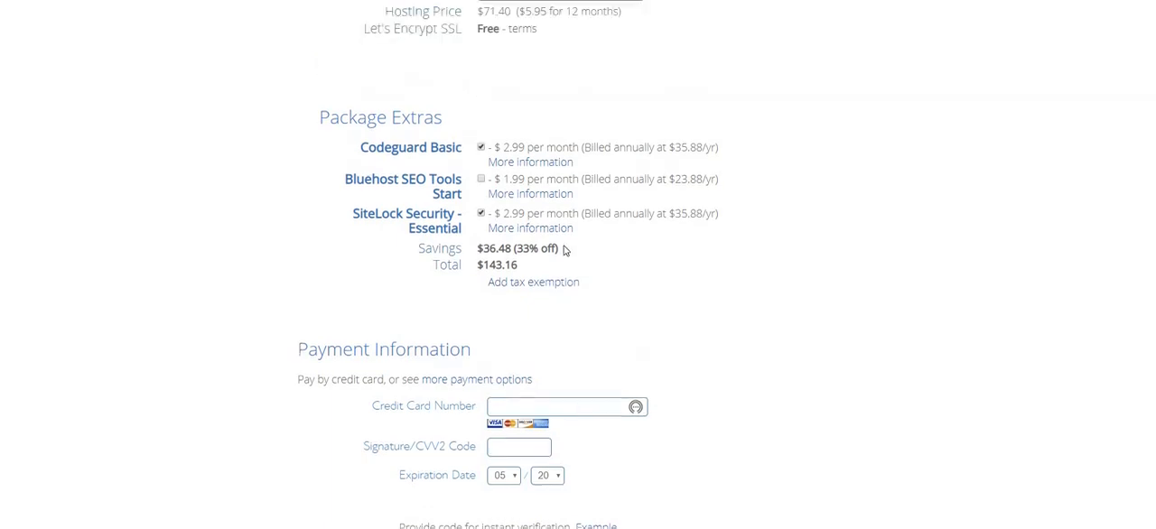
scroll("up", 3)
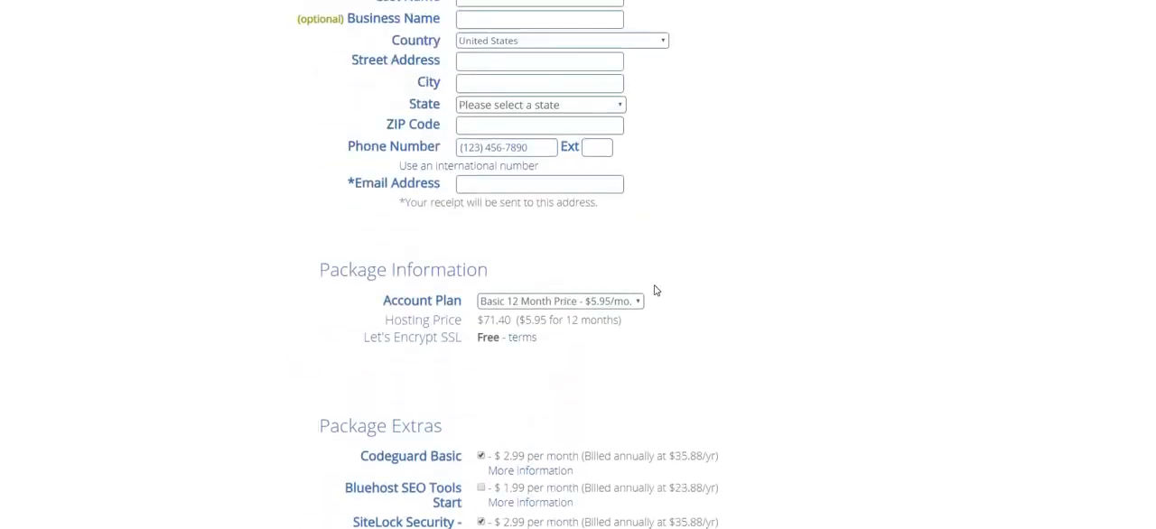
scroll("up", 3)
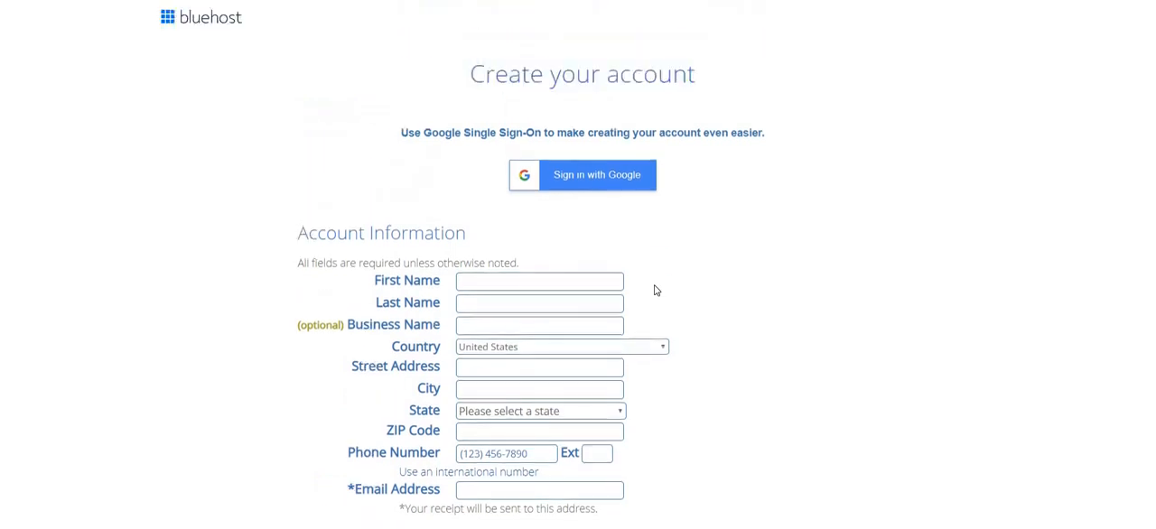
scroll("down", 3)
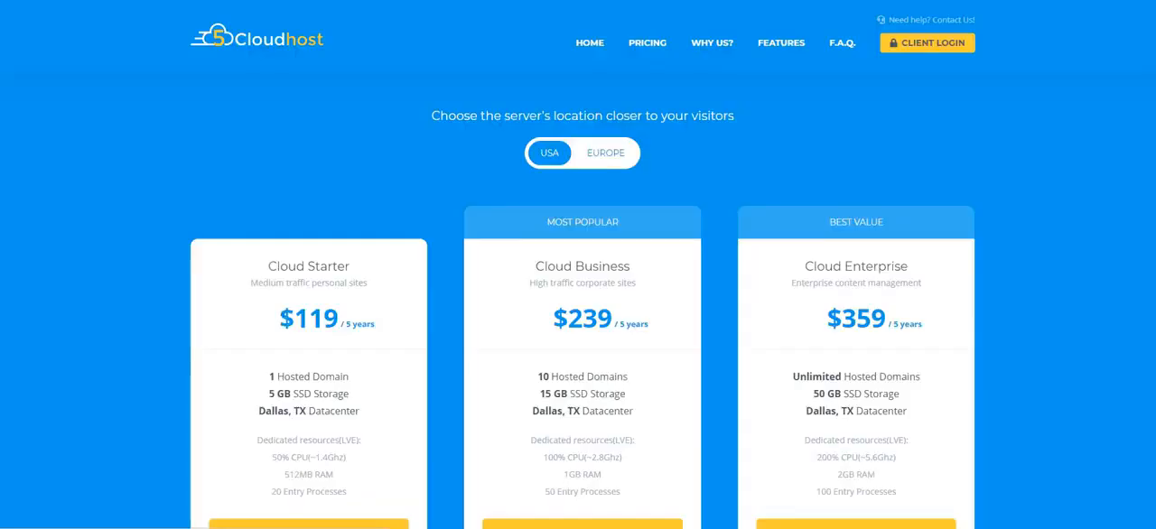
- Browse 5CloudHost's 5 Years Web Hosting header, intro video and USA/Europe server choices
scroll("up", 3)
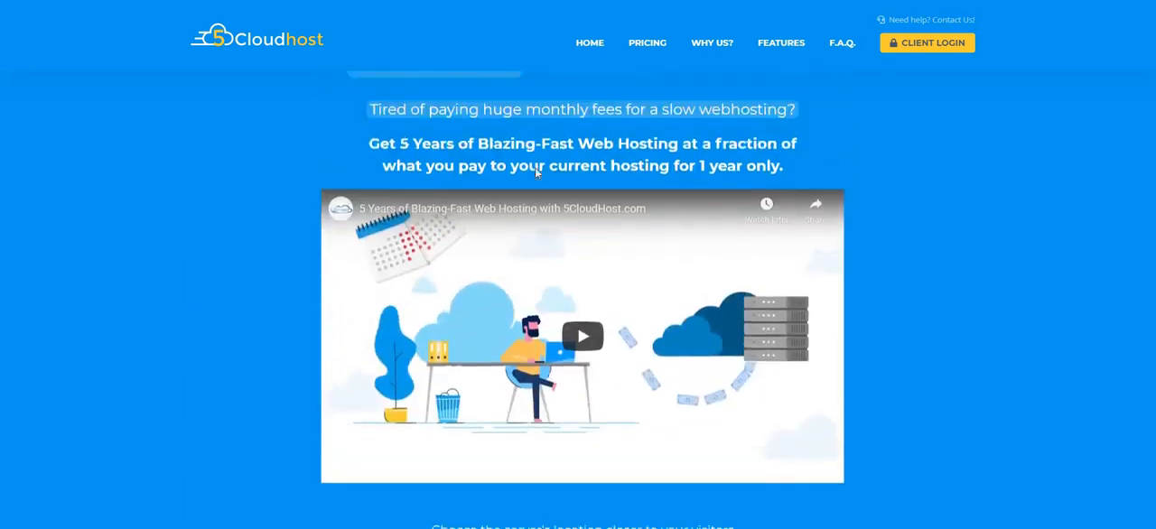
scroll("up", 3)
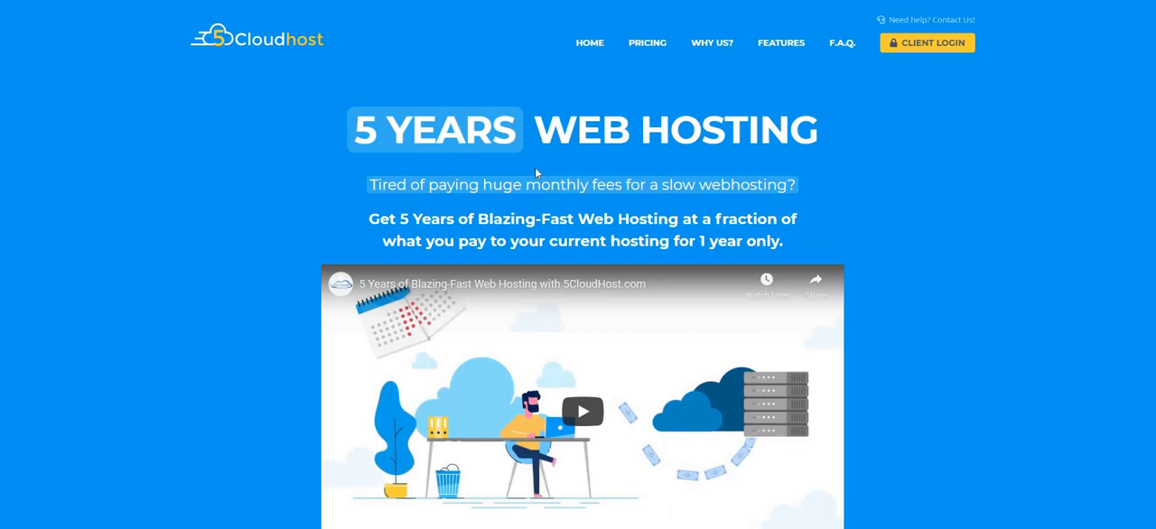
mouse_move(249, 61)
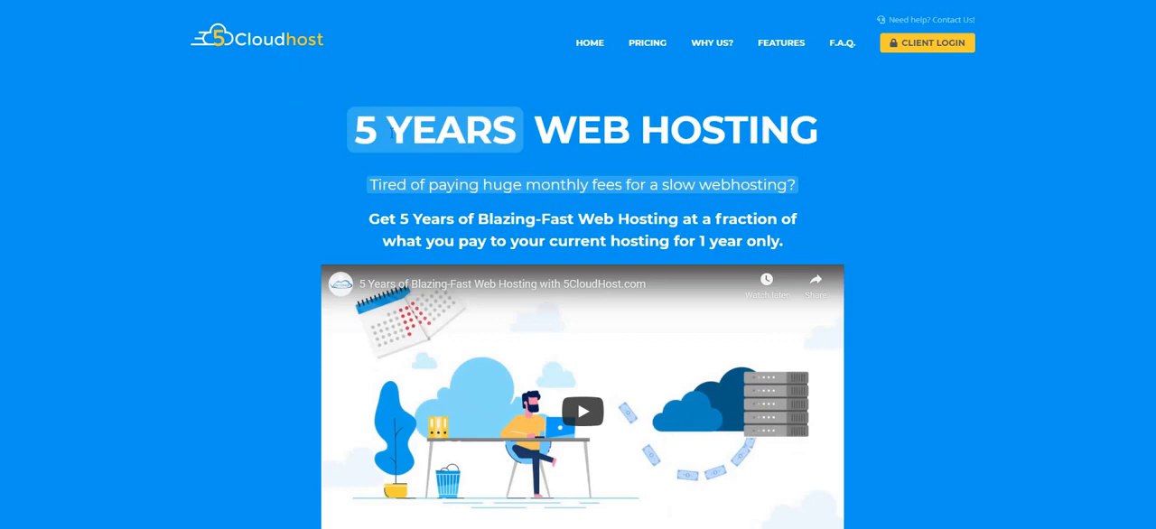
scroll("down", 3)
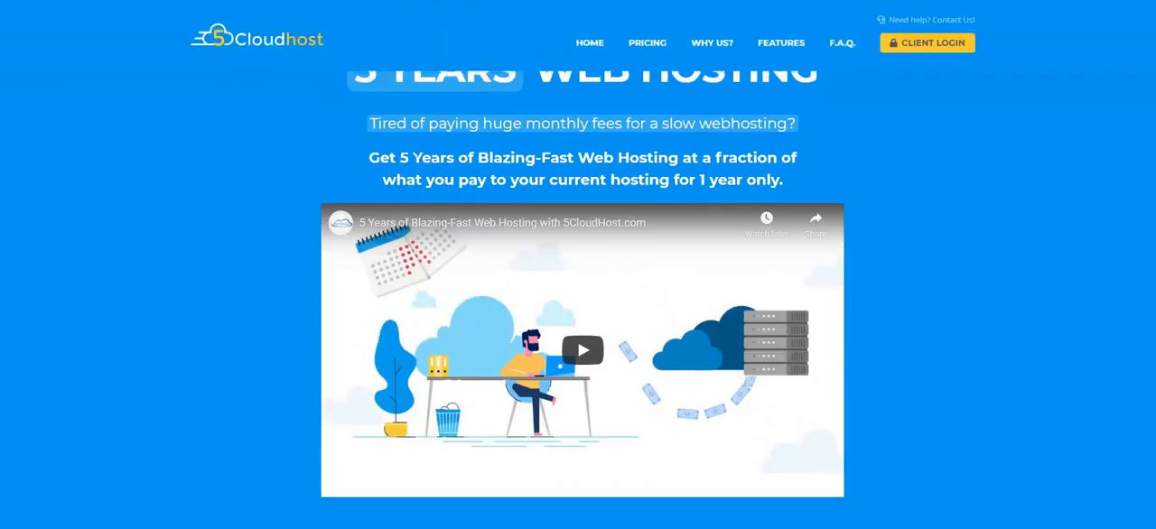
mouse_move(539, 259)
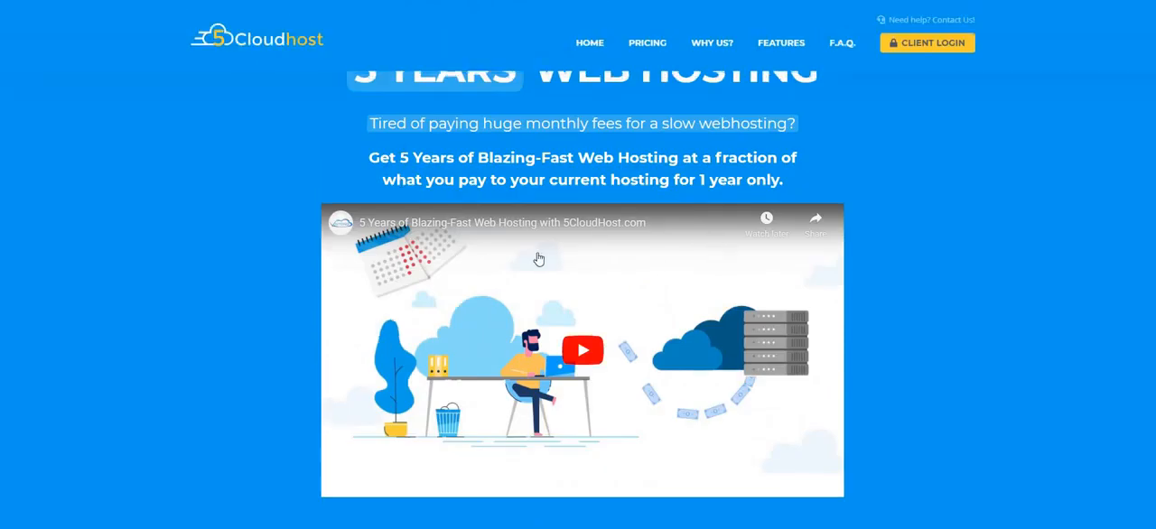
scroll("down", 3)
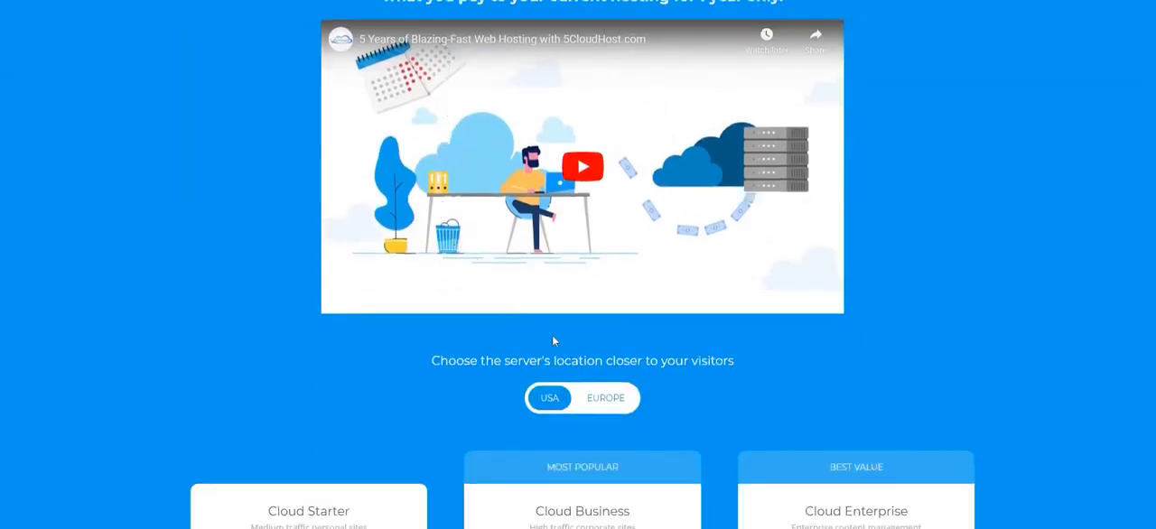
scroll("down", 3)
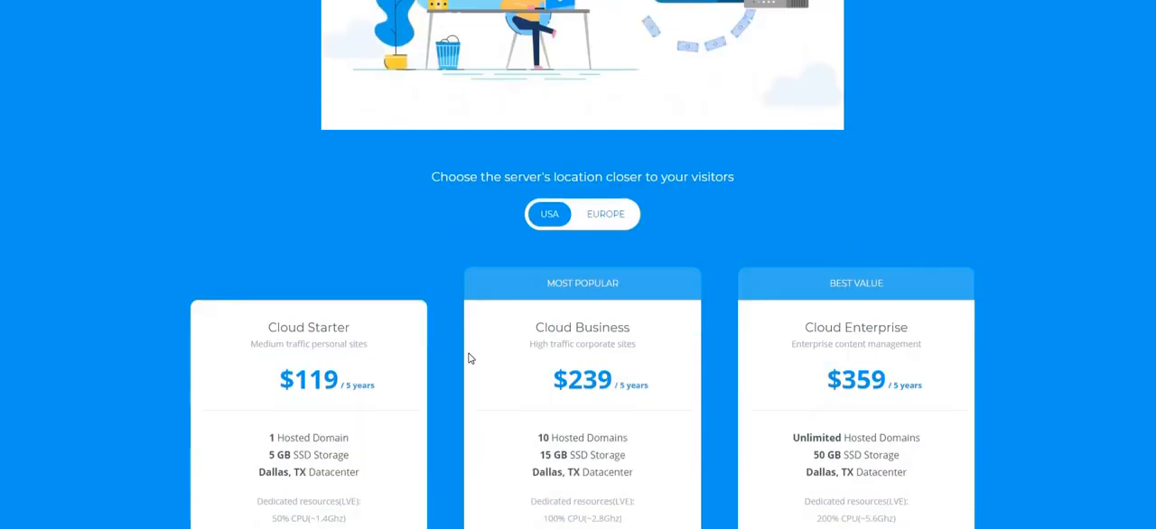
scroll("down", 3)
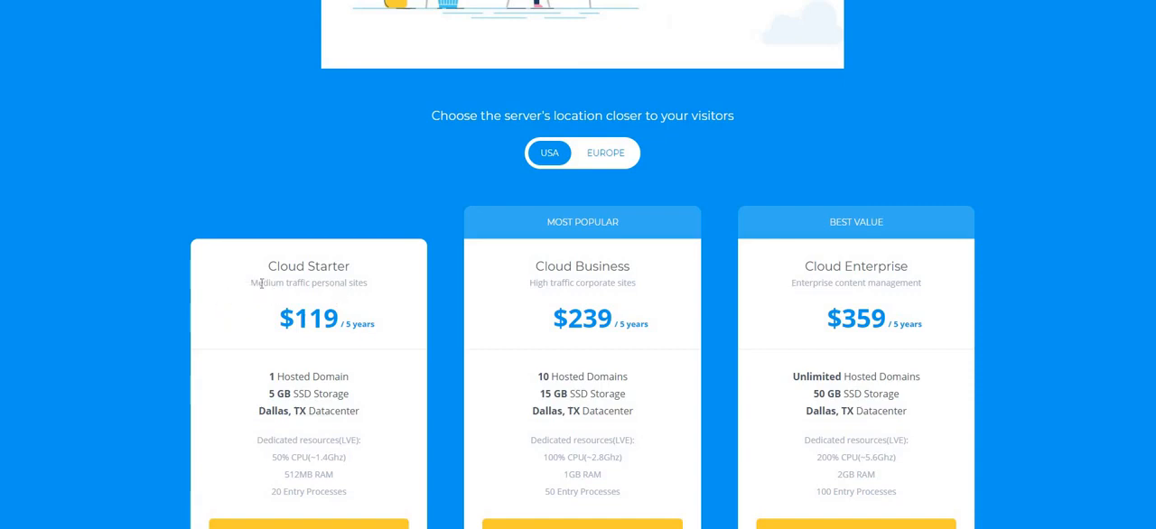
mouse_move(334, 340)
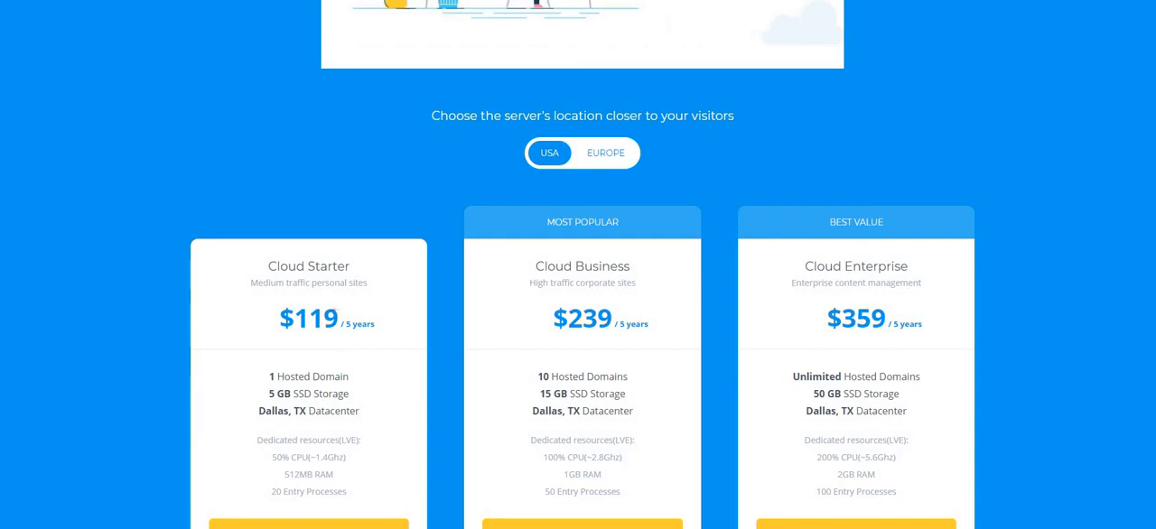
mouse_move(341, 339)
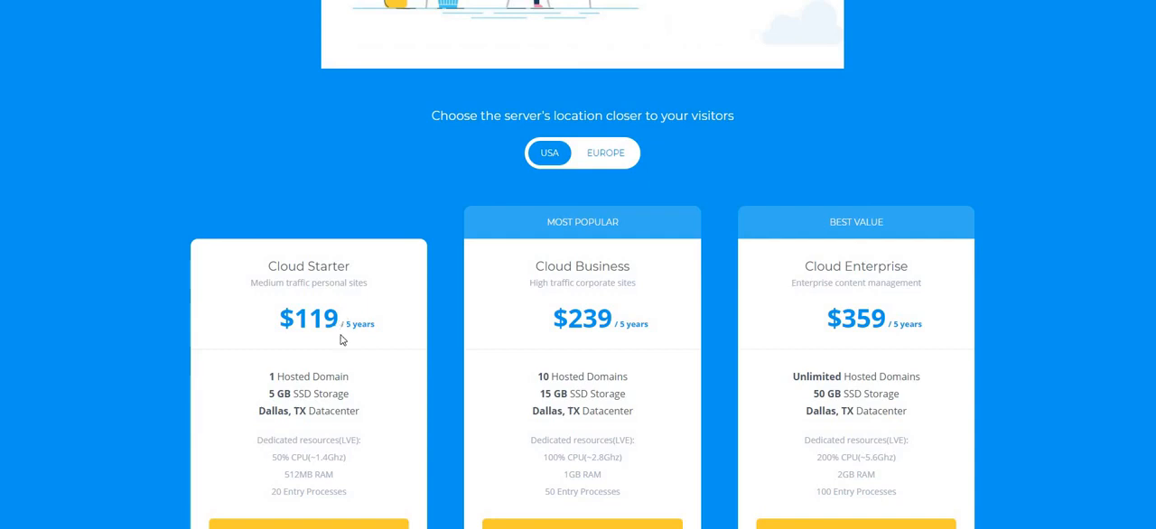
mouse_move(498, 326)
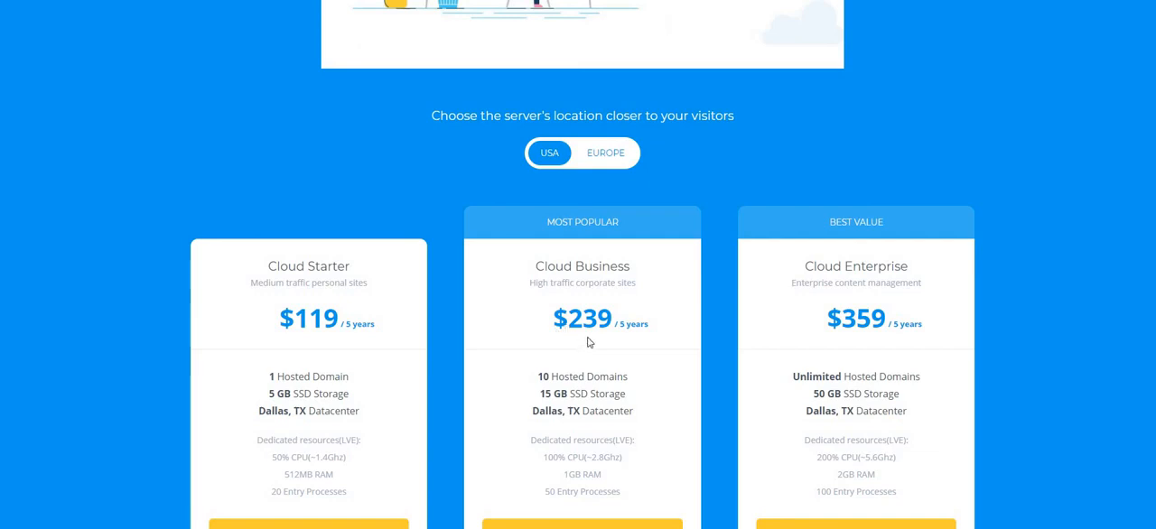
mouse_move(590, 383)
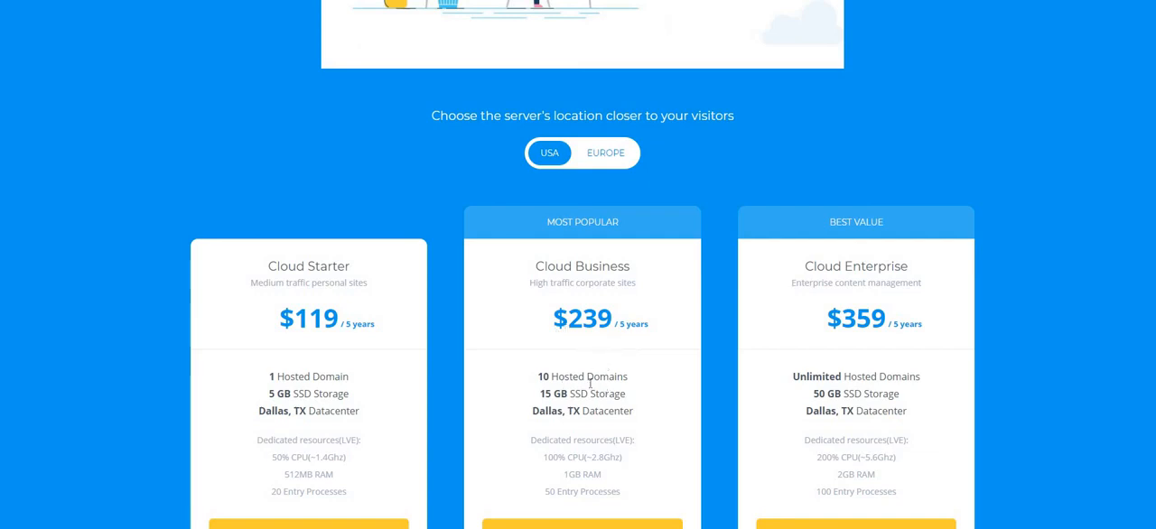
mouse_move(582, 297)
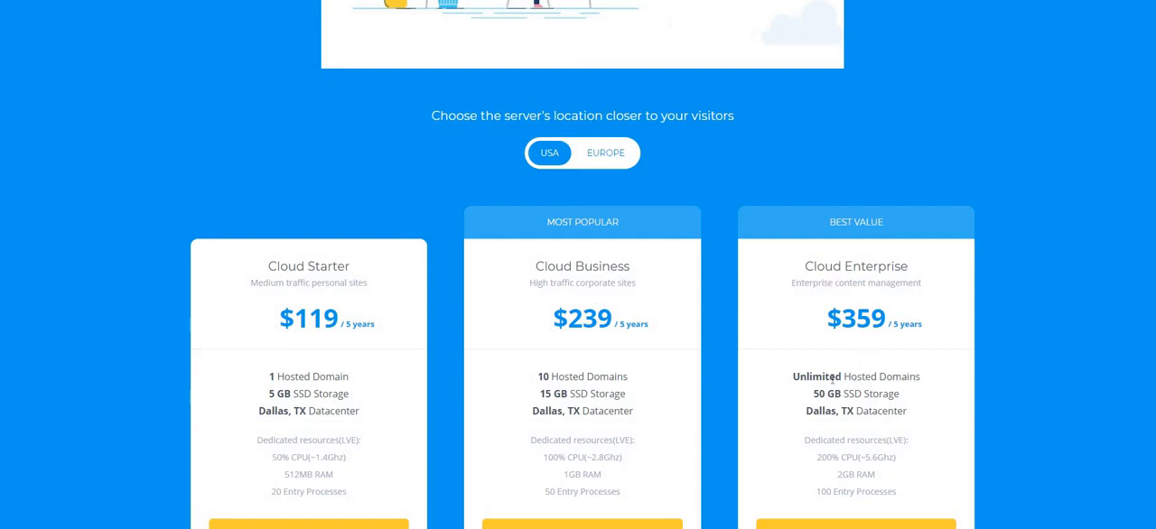
scroll("down", 3)
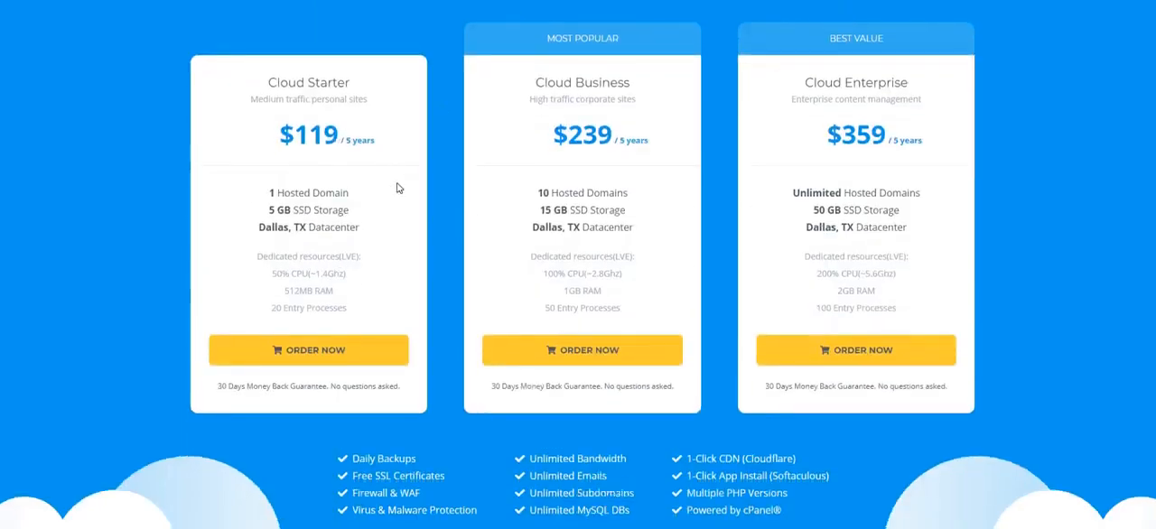
scroll("down", 3)
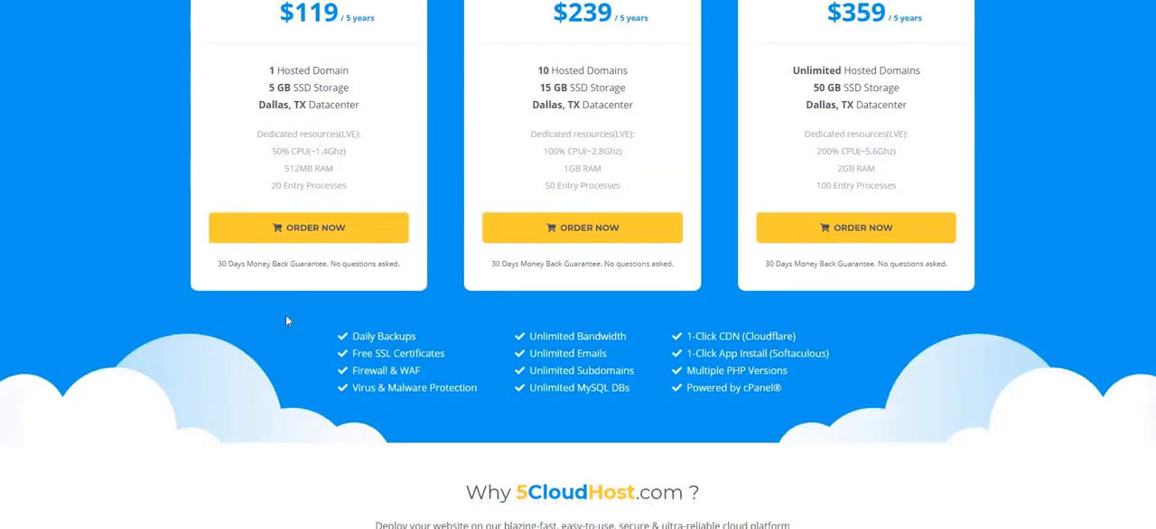
mouse_move(554, 425)
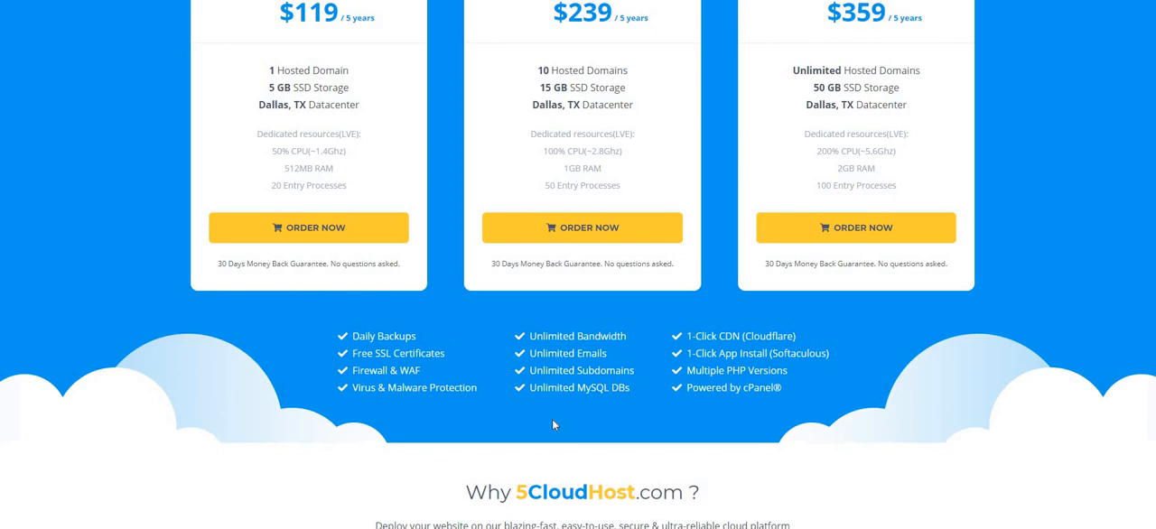
mouse_move(545, 420)
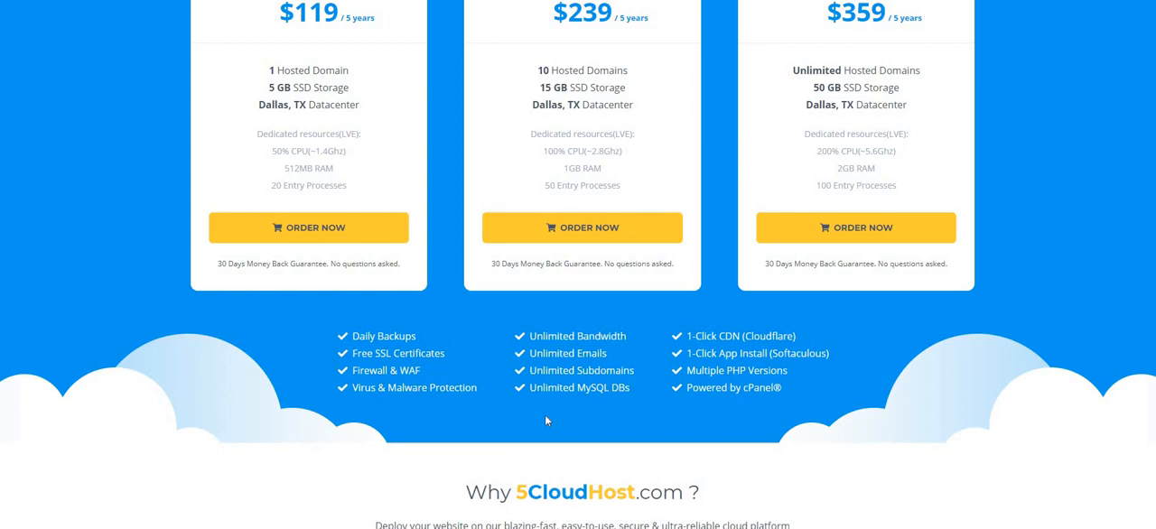
scroll("up", 3)
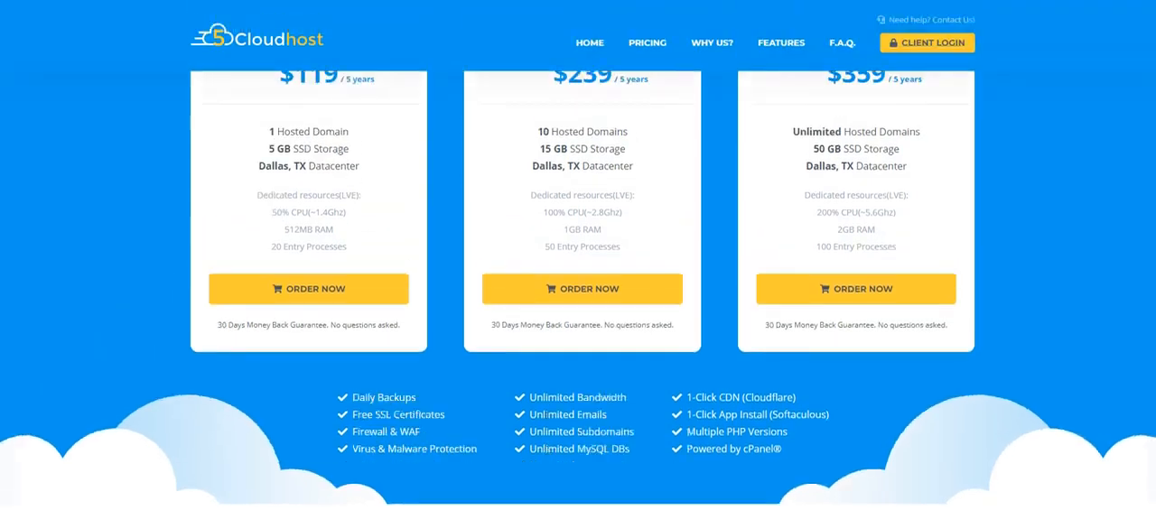
scroll("up", 3)
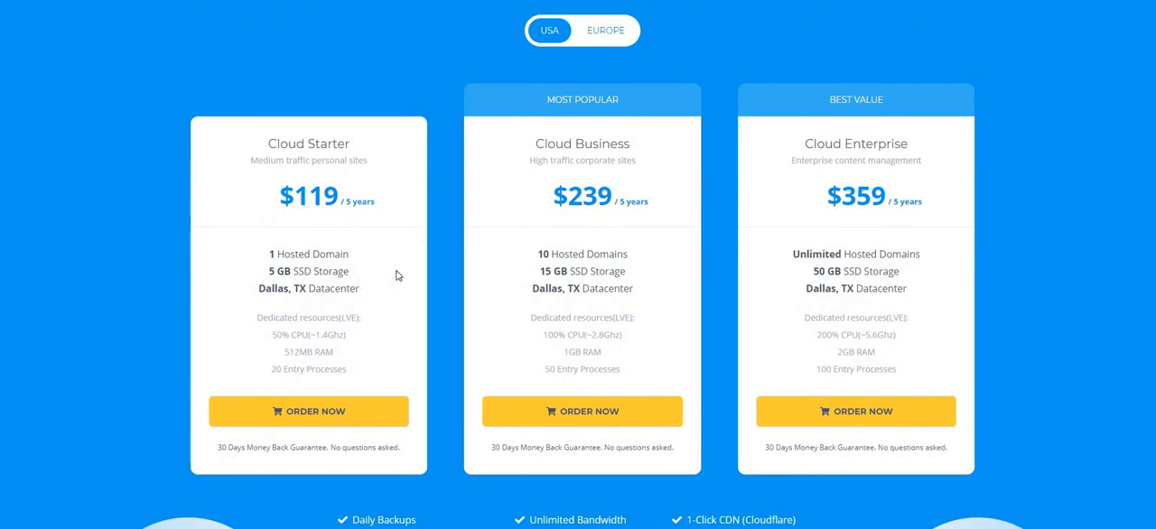
mouse_move(423, 250)
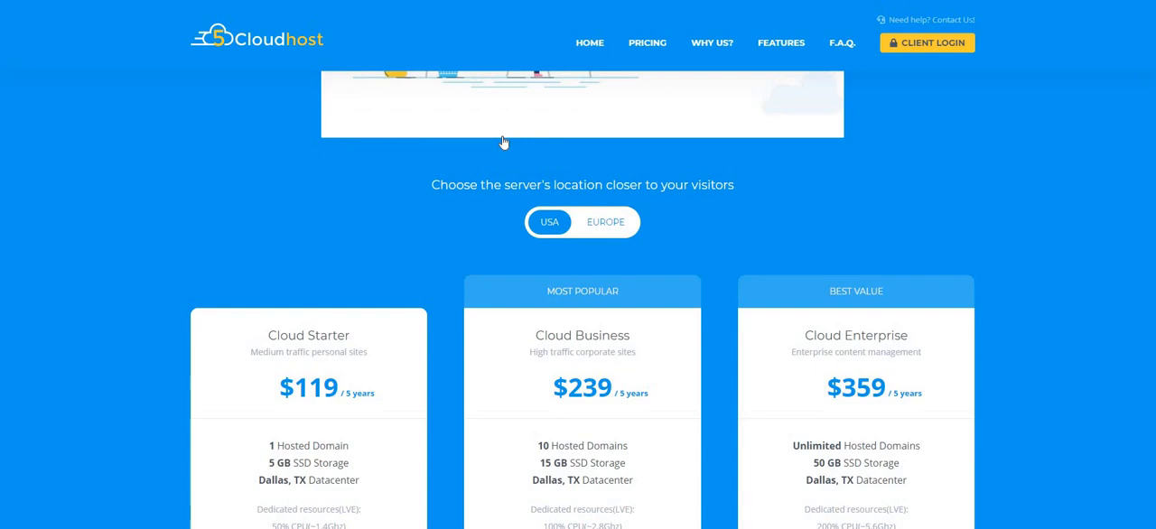
scroll("up", 3)
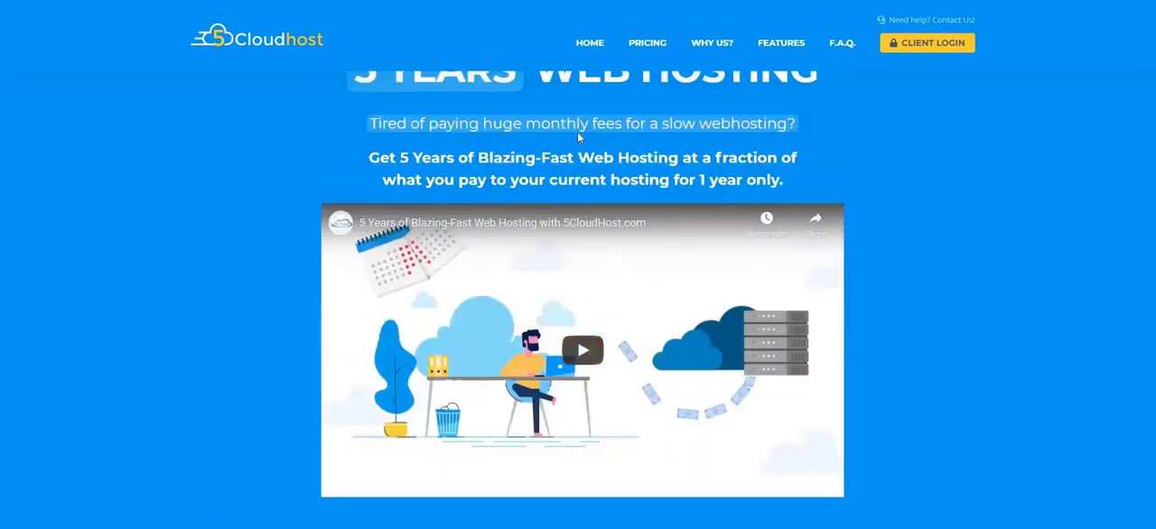
scroll("down", 3)
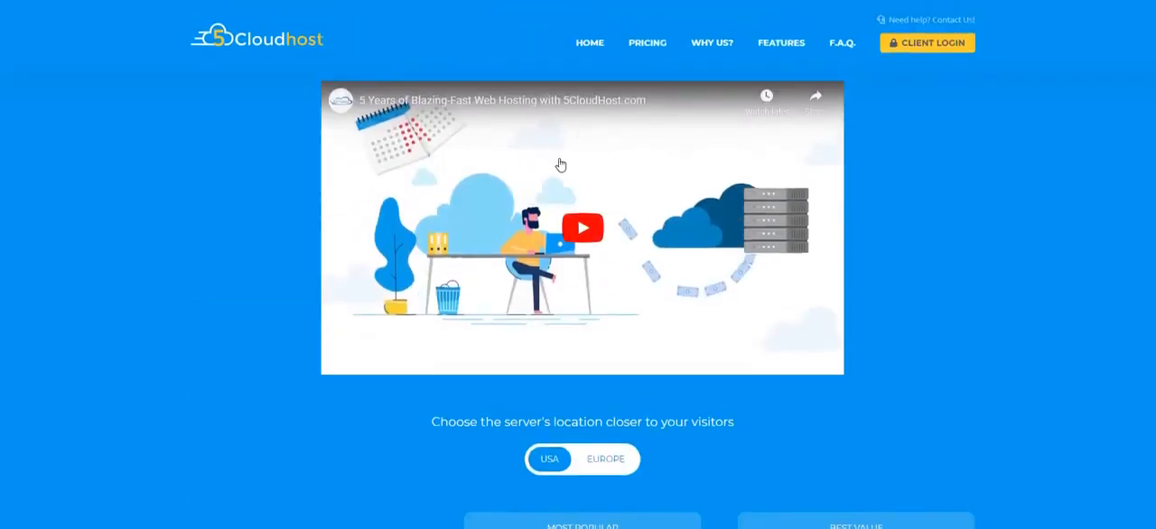
scroll("up", 3)
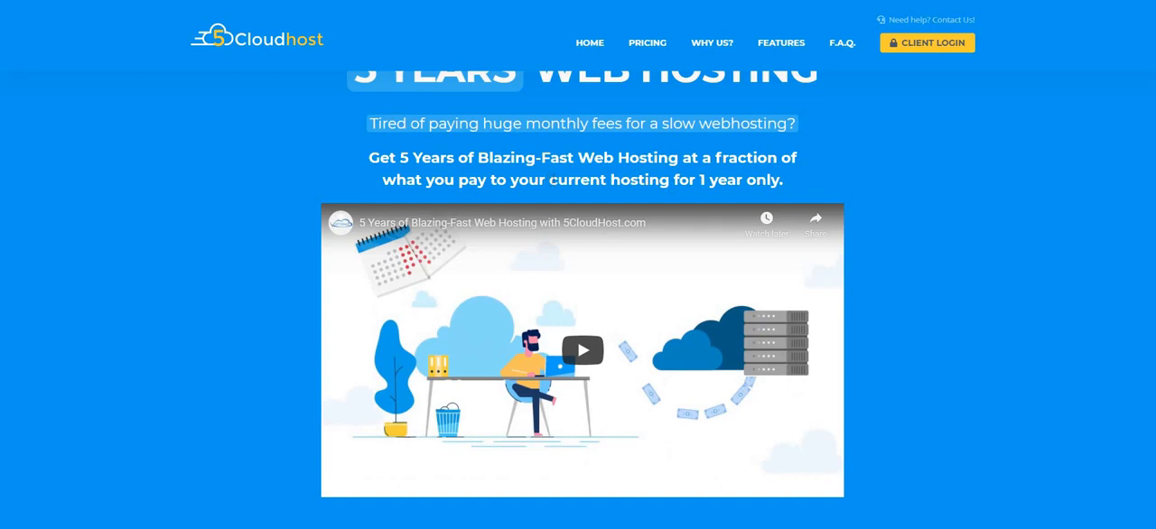
scroll("down", 3)
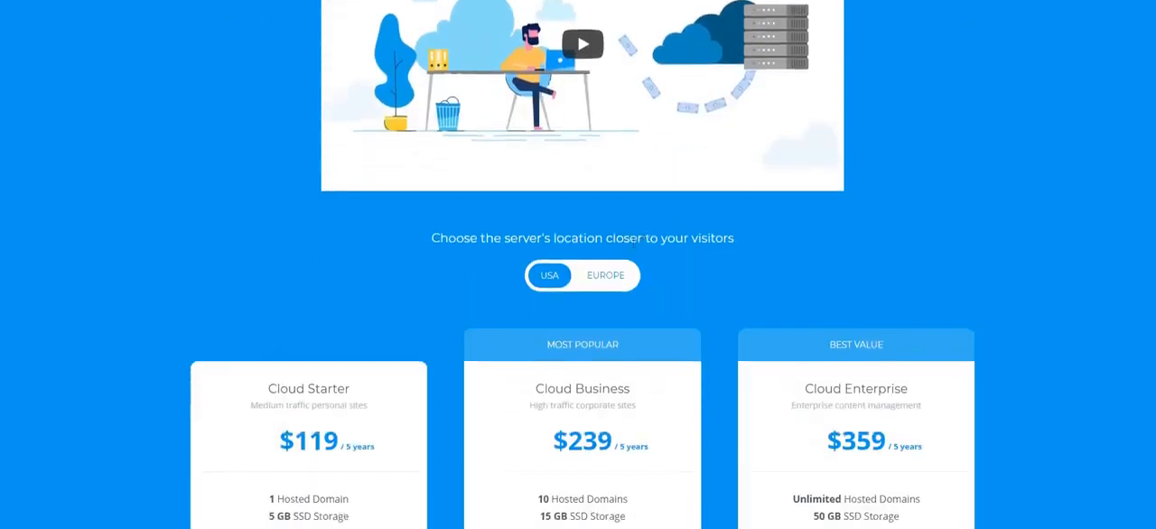
scroll("down", 3)
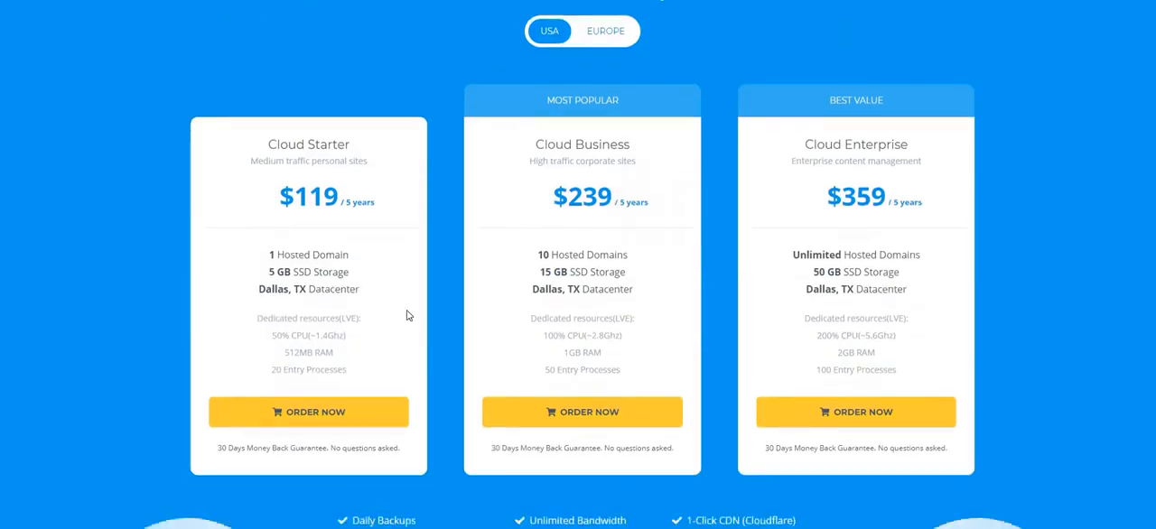
mouse_move(712, 328)
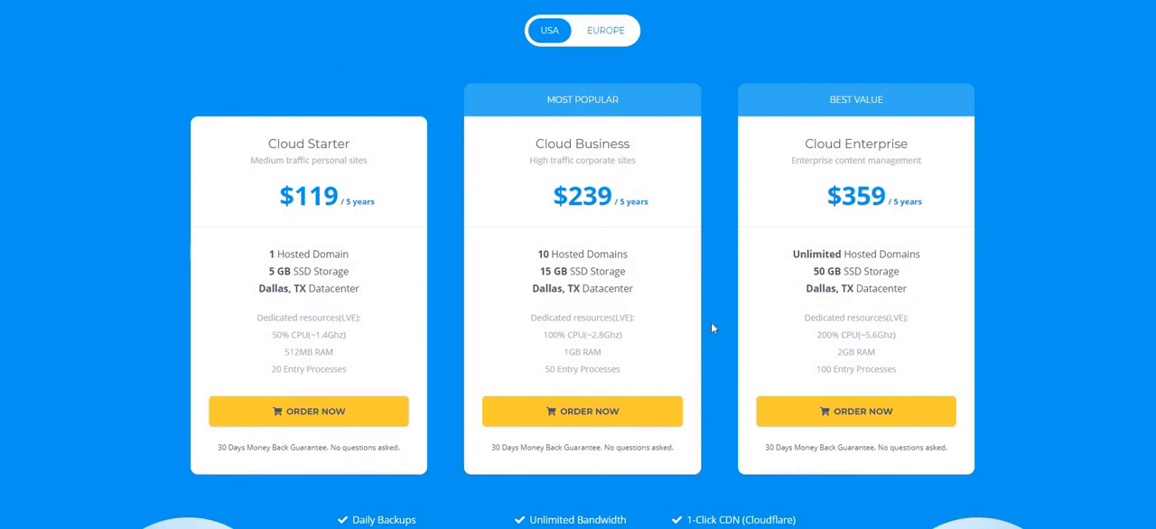
mouse_move(310, 263)
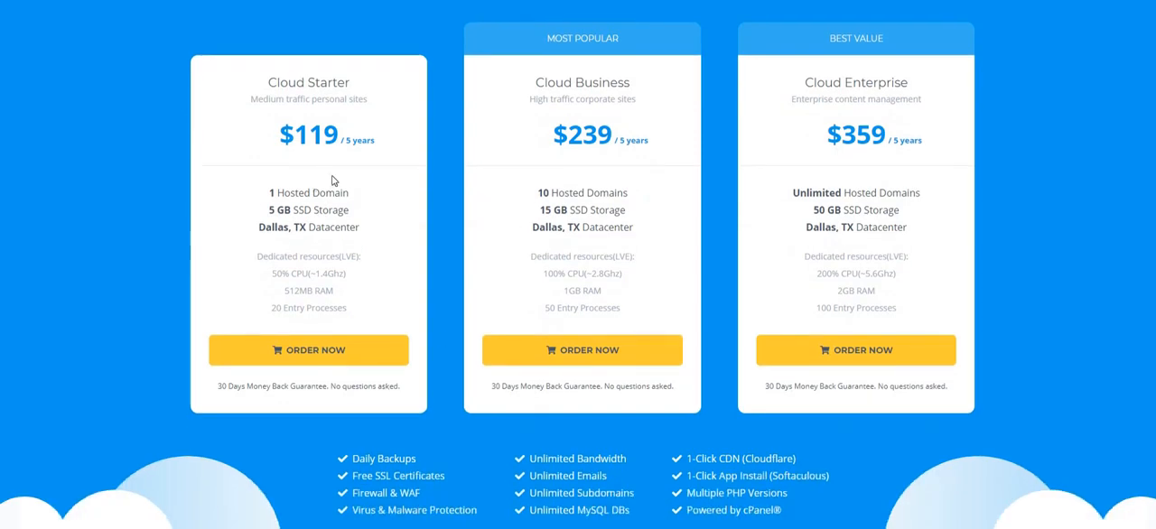
mouse_move(429, 317)
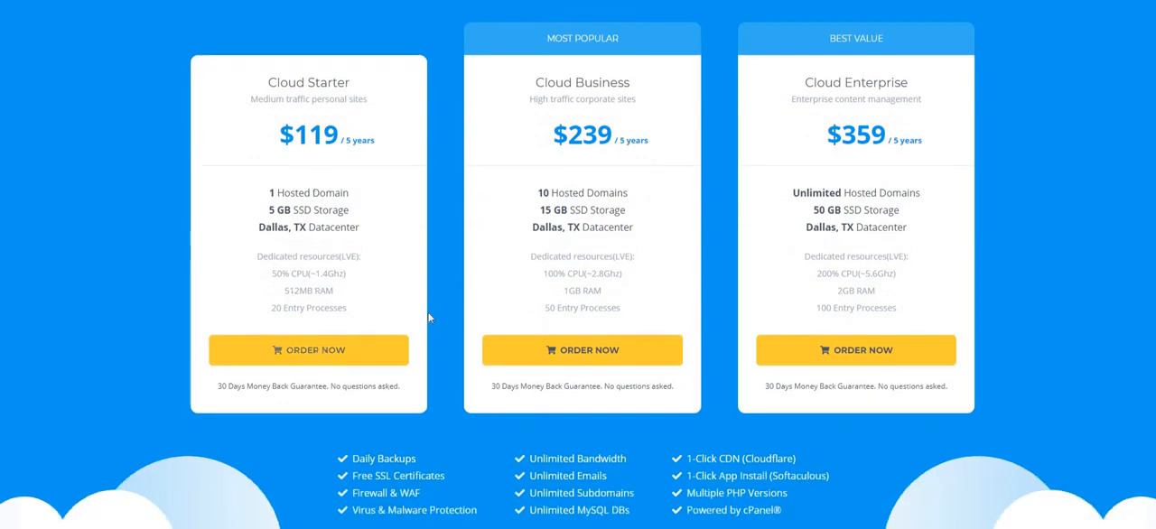
scroll("down", 3)
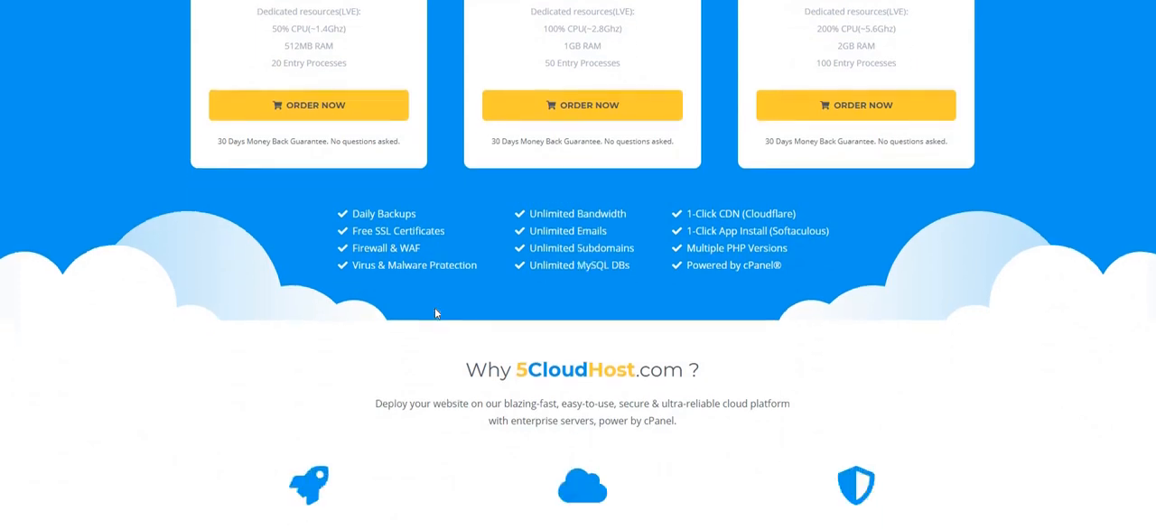
scroll("down", 3)
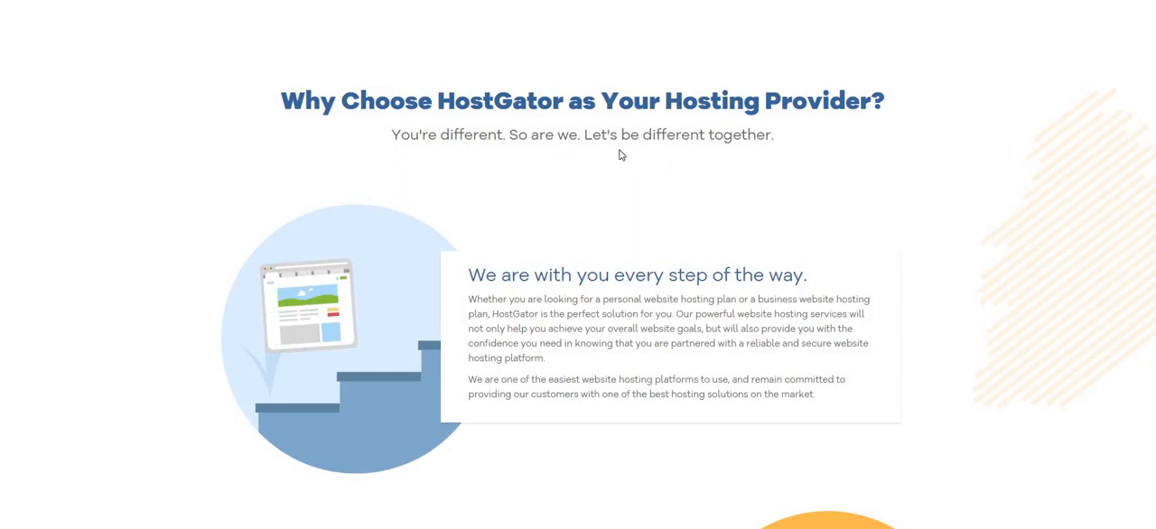
- Browse HostGator's 'Go where the pros host' homepage, priced from $2.75/mo
scroll("down", 3)
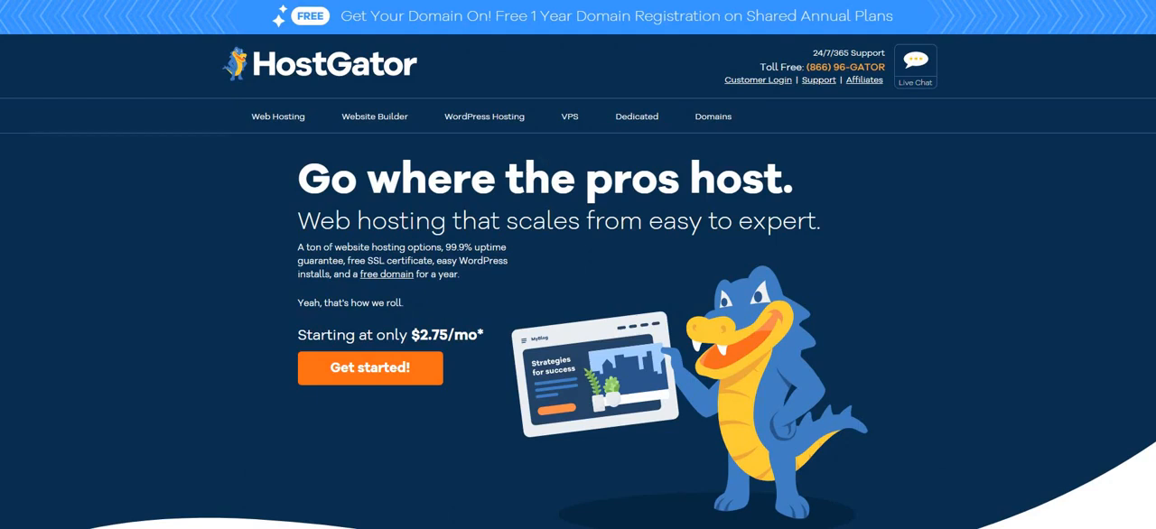
mouse_move(367, 36)
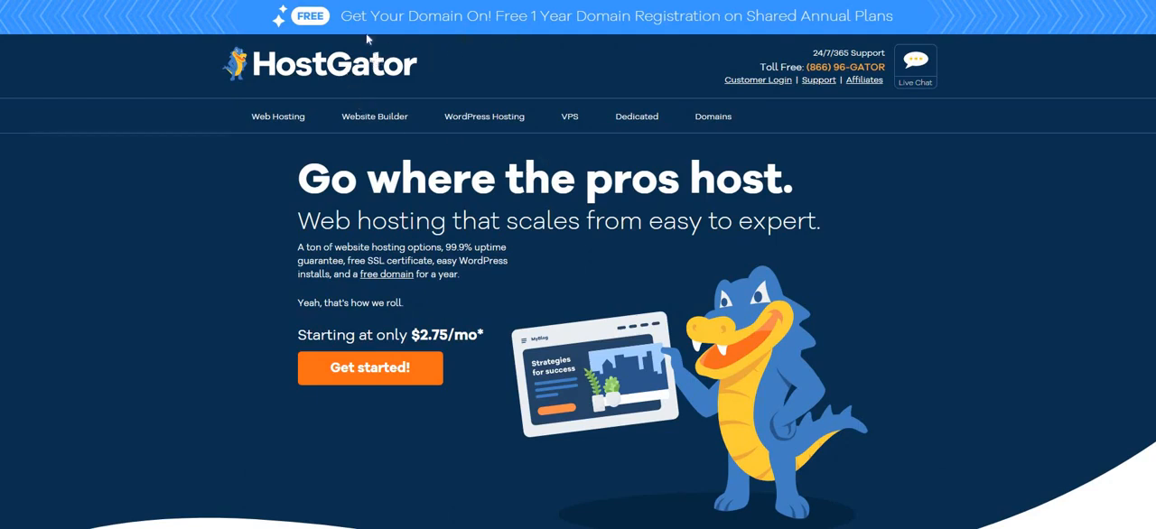
mouse_move(617, 34)
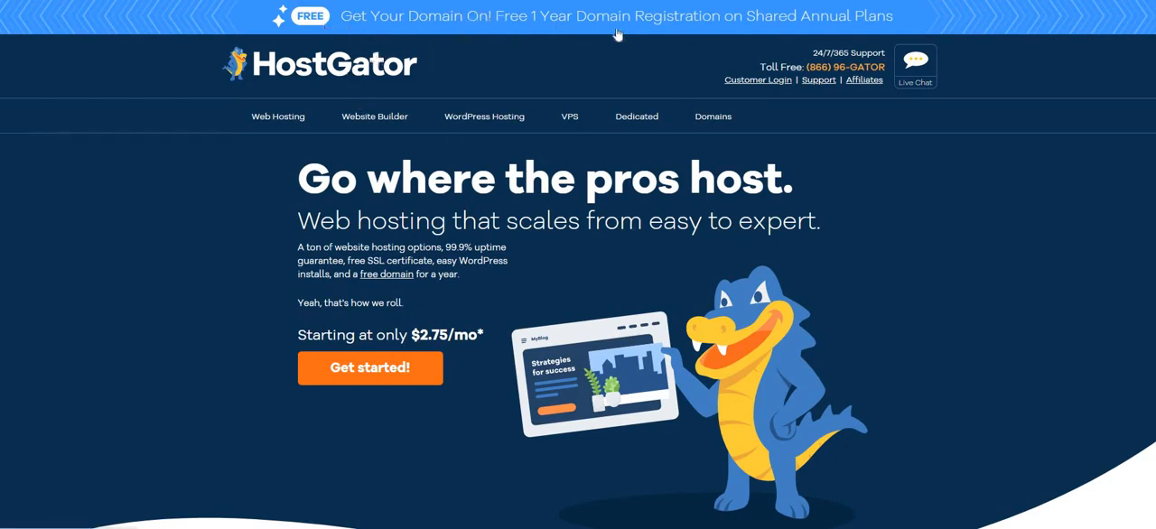
mouse_move(678, 51)
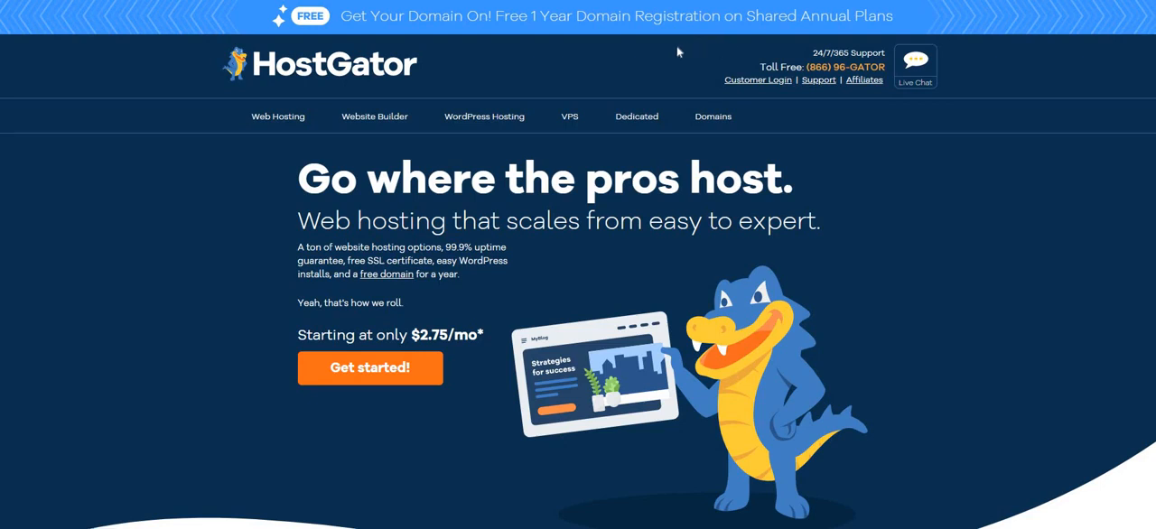
mouse_move(565, 261)
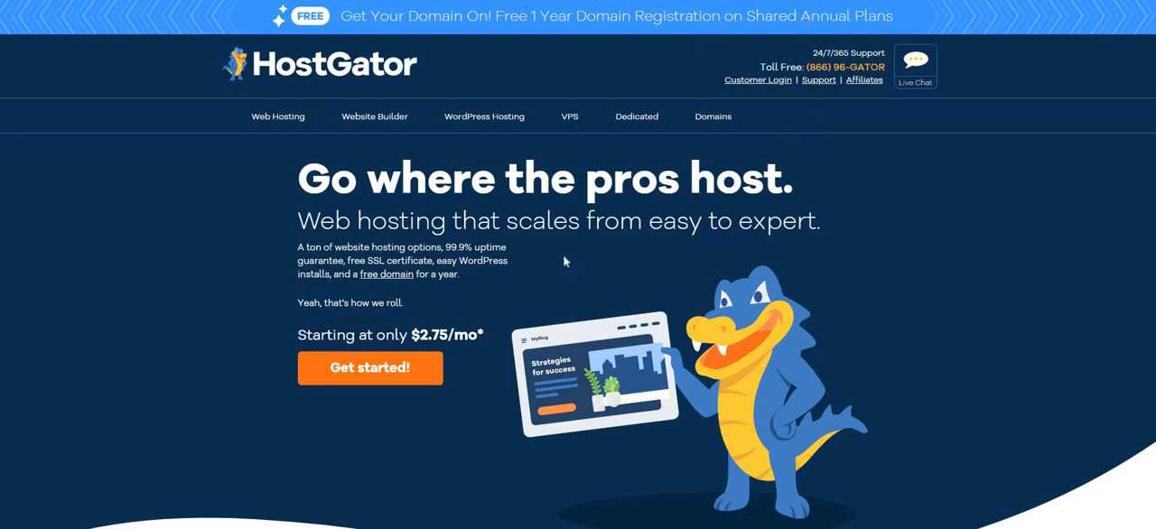
mouse_move(544, 302)
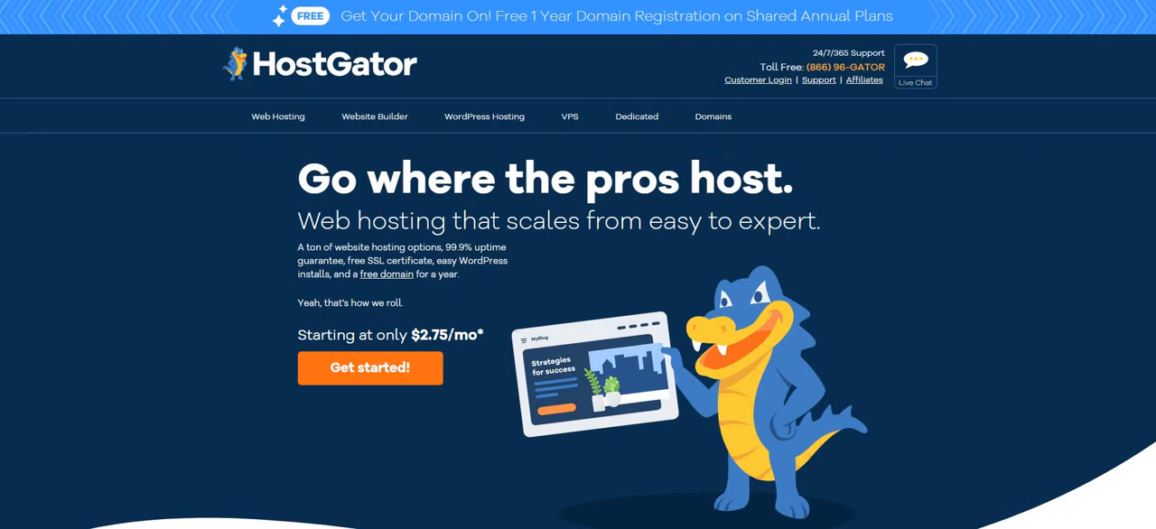
scroll("down", 3)
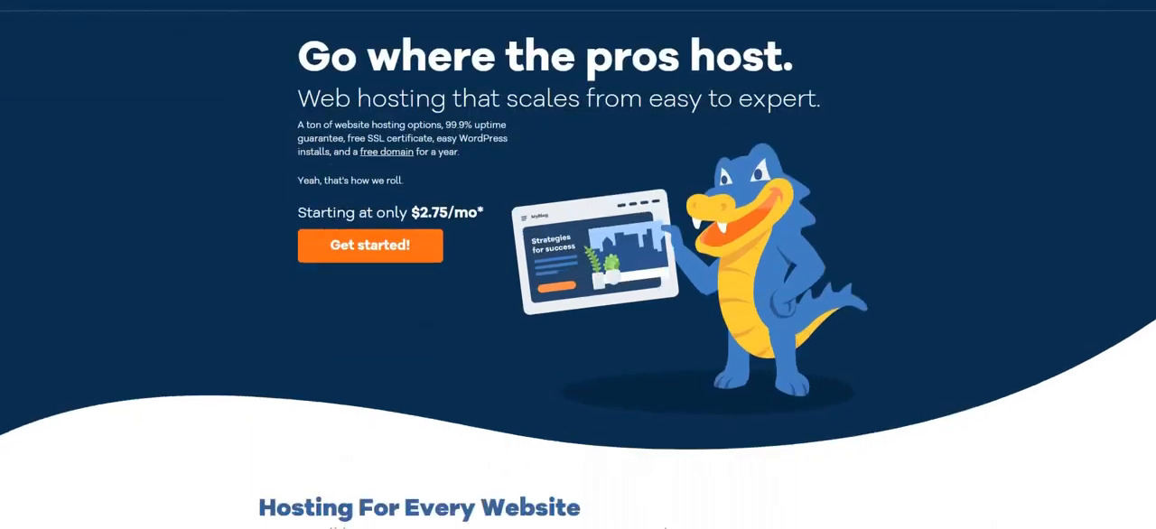
- Scroll to HostGator's four plan cards, Website Builder $3.84 through Dedicated $89.98 monthly
scroll("down", 3)
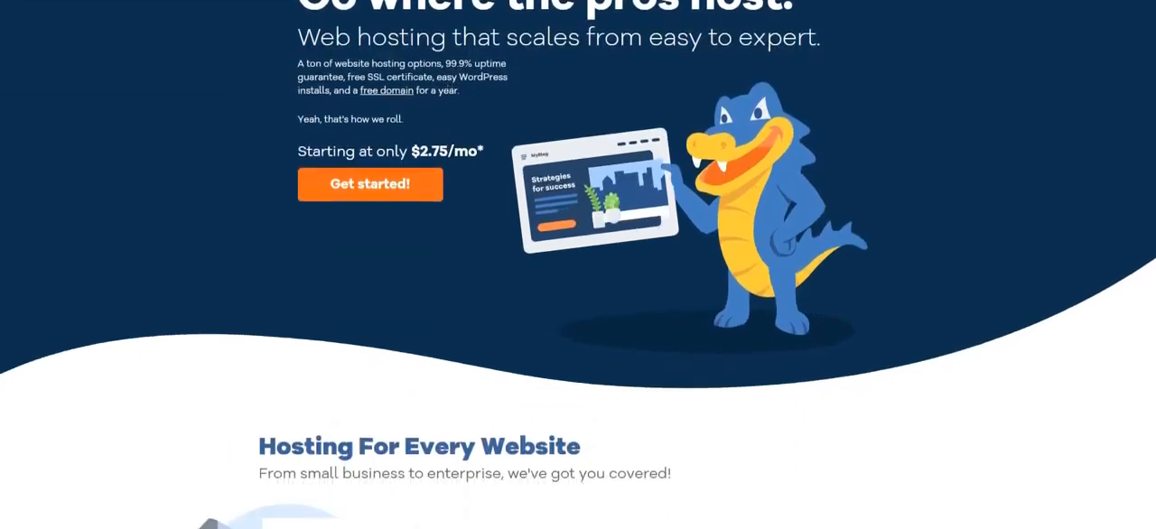
mouse_move(377, 93)
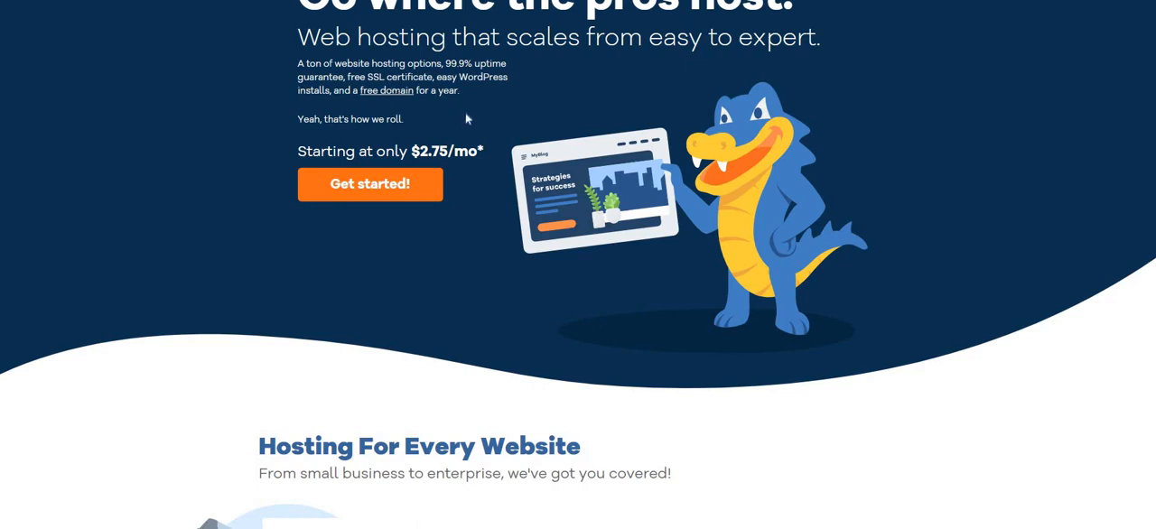
scroll("down", 3)
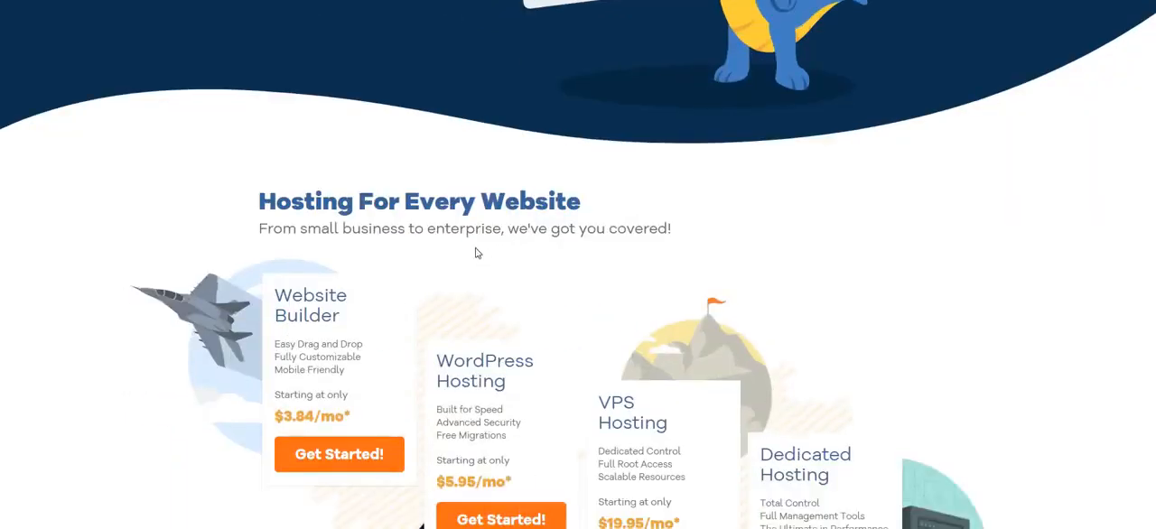
scroll("down", 3)
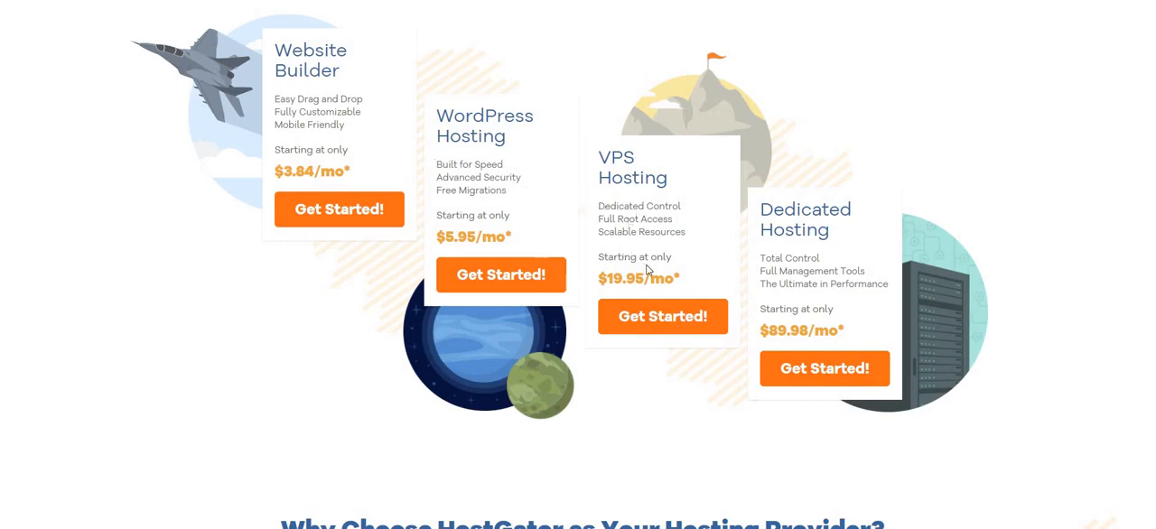
mouse_move(491, 334)
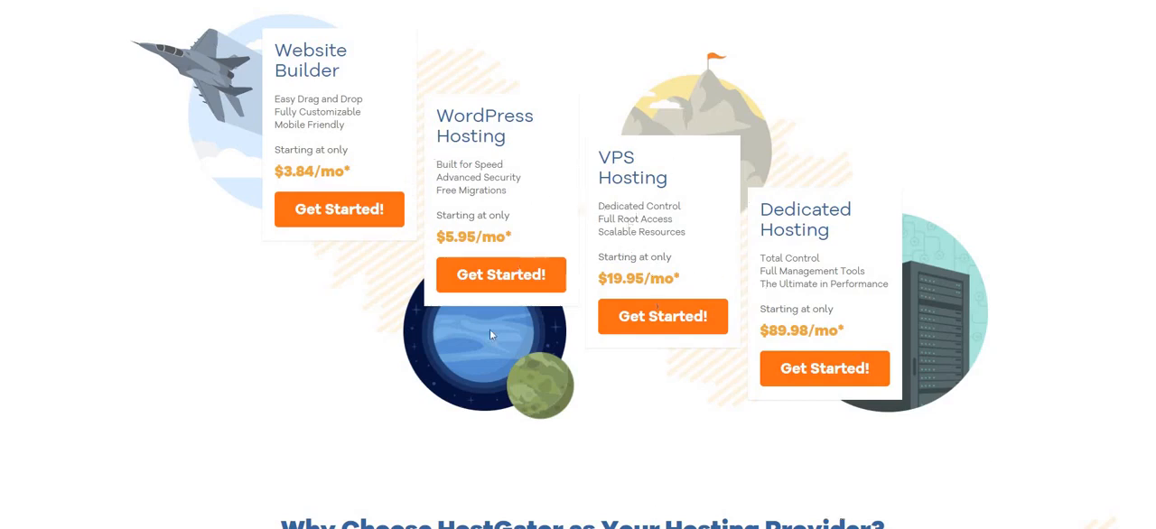
mouse_move(716, 294)
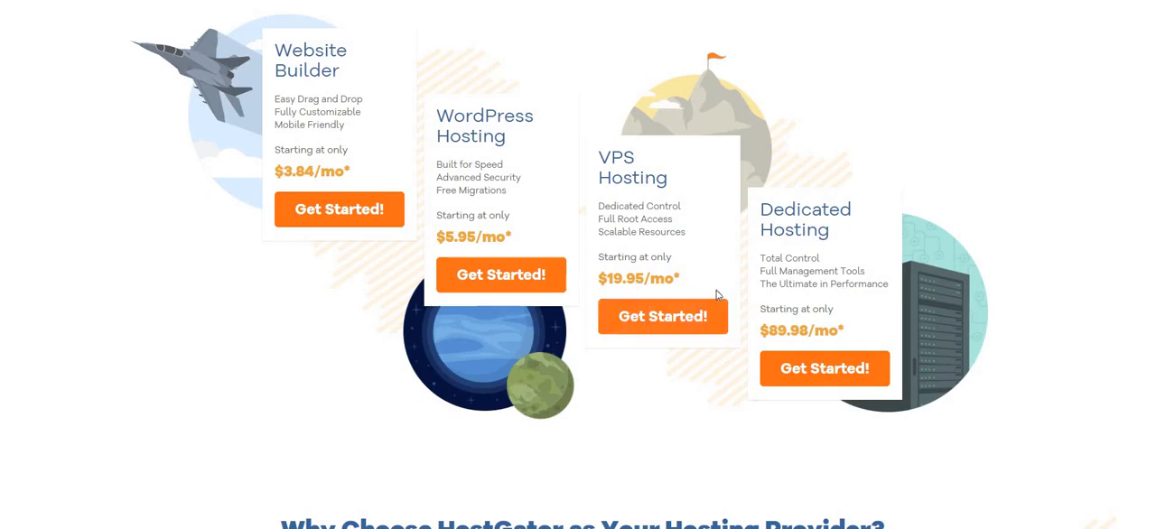
mouse_move(936, 351)
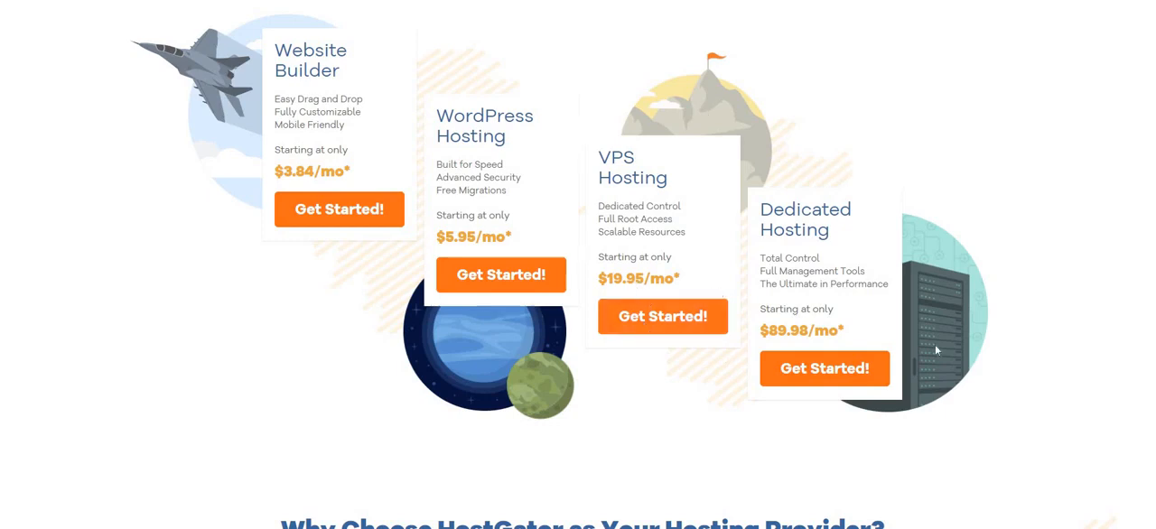
scroll("down", 3)
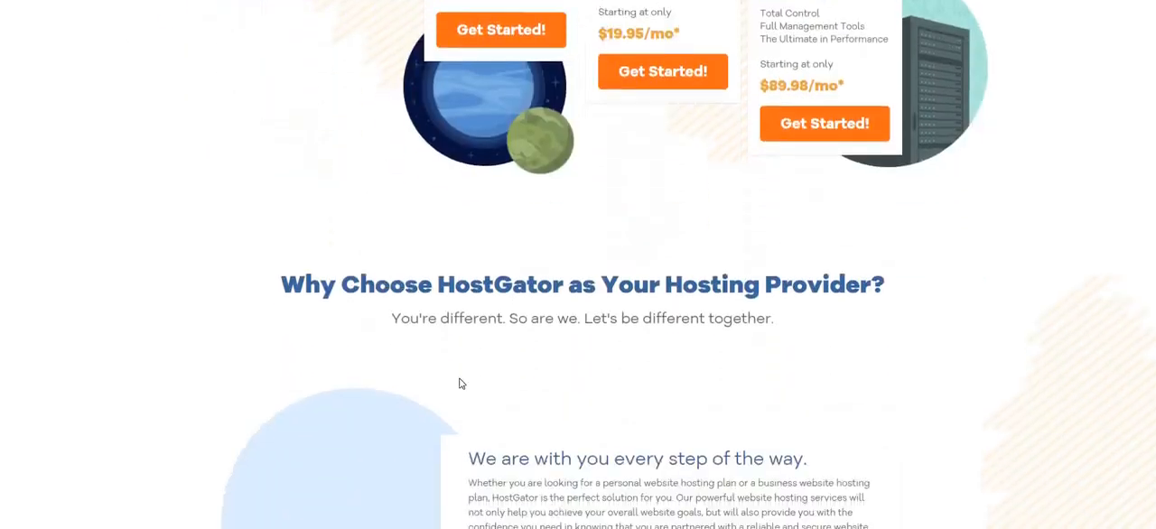
- Scroll past HostGator's guarantee and awards sections, then back up to Why Choose HostGator
scroll("down", 3)
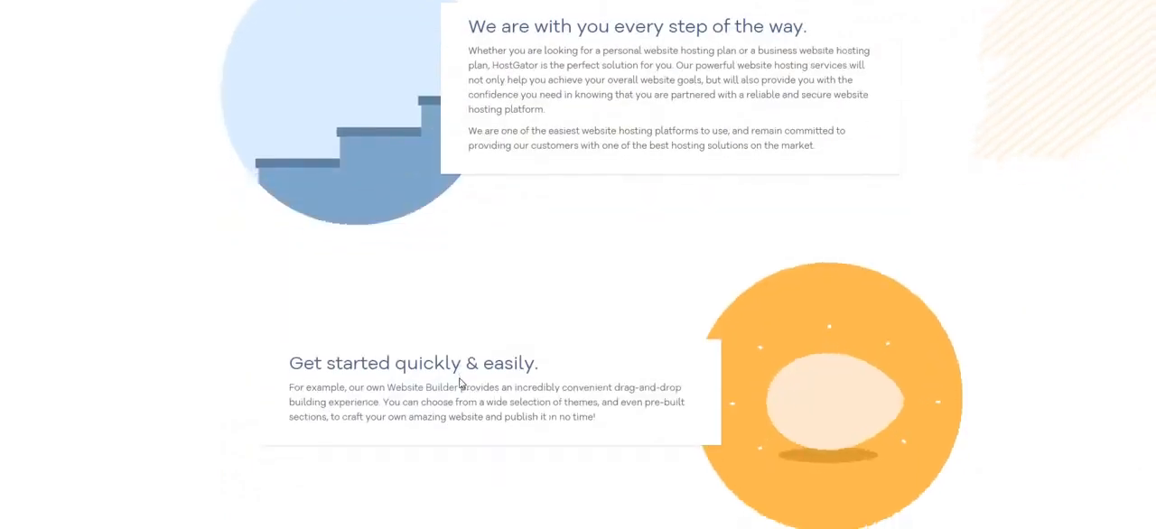
scroll("down", 3)
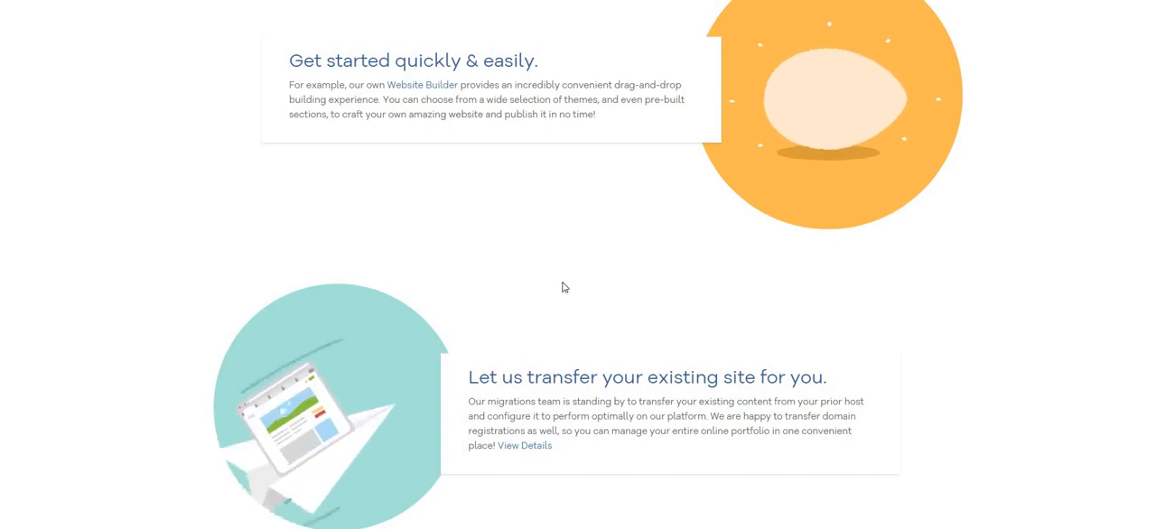
scroll("down", 3)
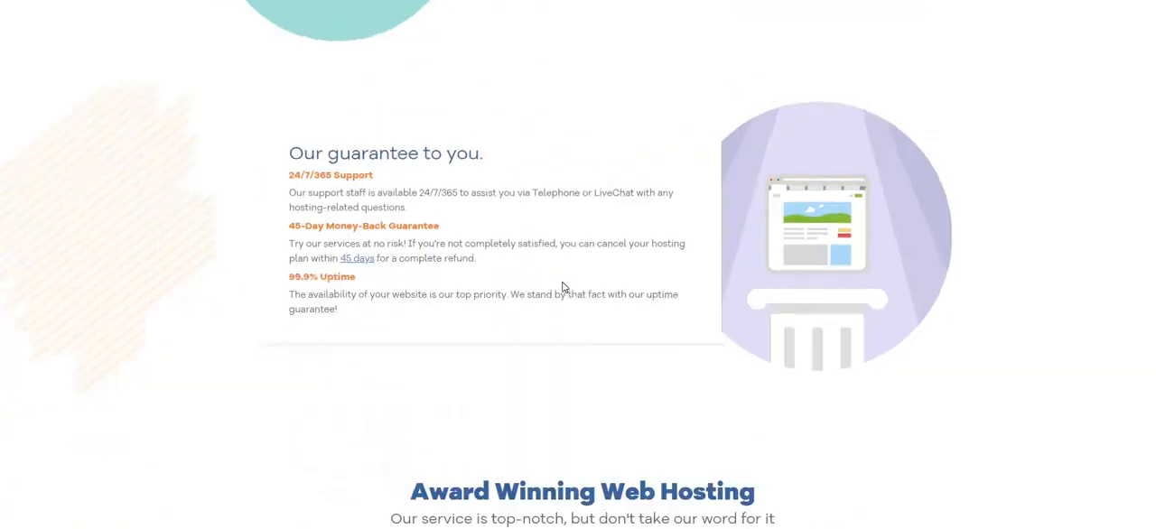
scroll("down", 3)
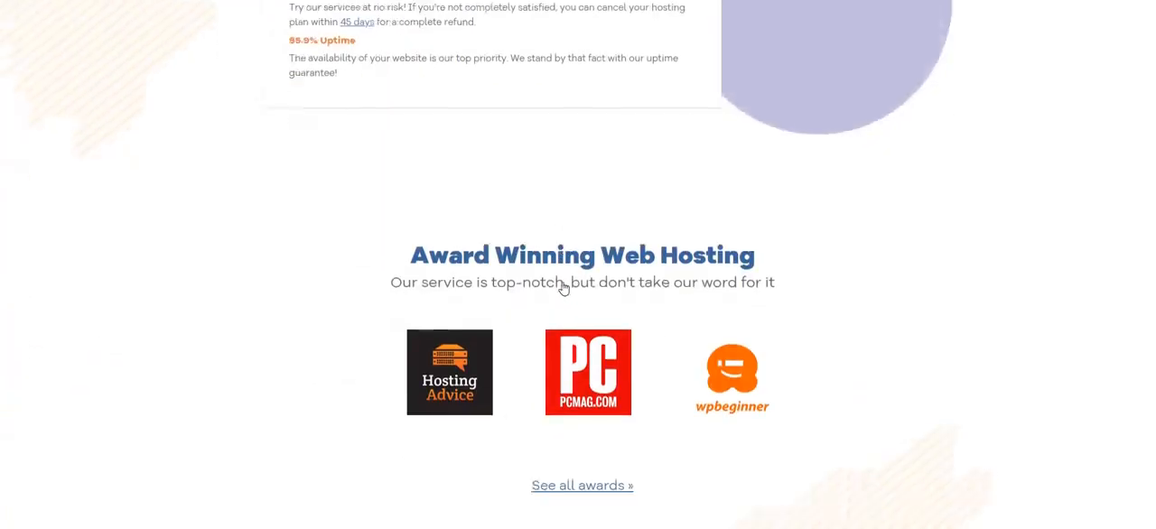
scroll("up", 3)
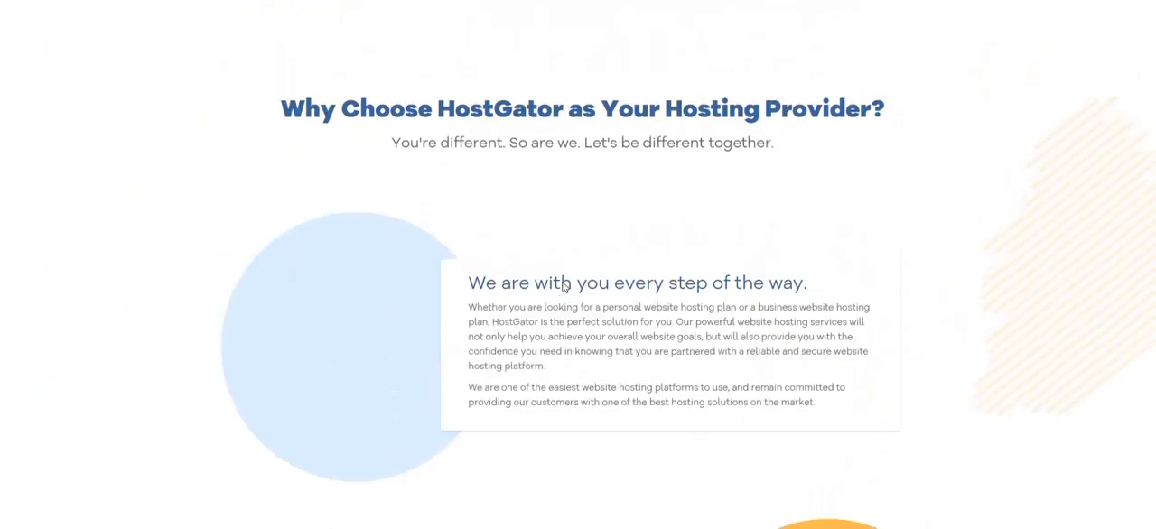
scroll("up", 3)
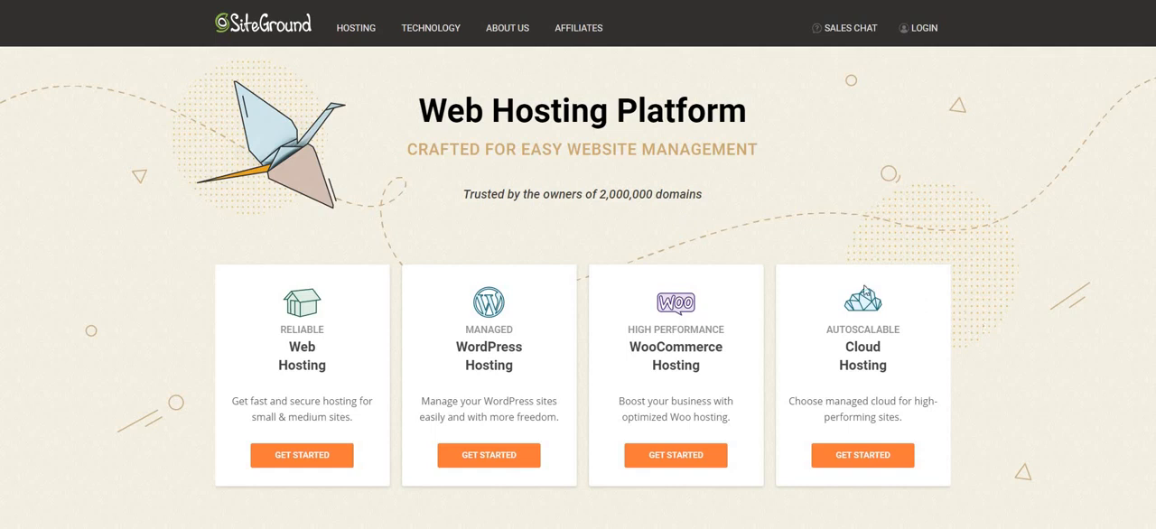
- Scroll SiteGround's homepage to the Tools And Services For Seamless Site Building section
scroll("down", 3)
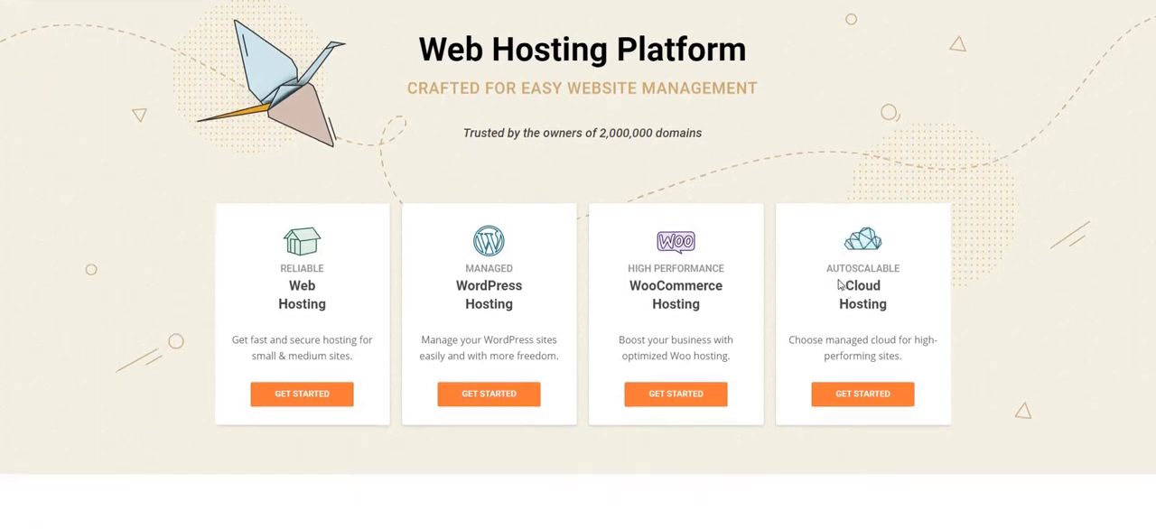
mouse_move(856, 278)
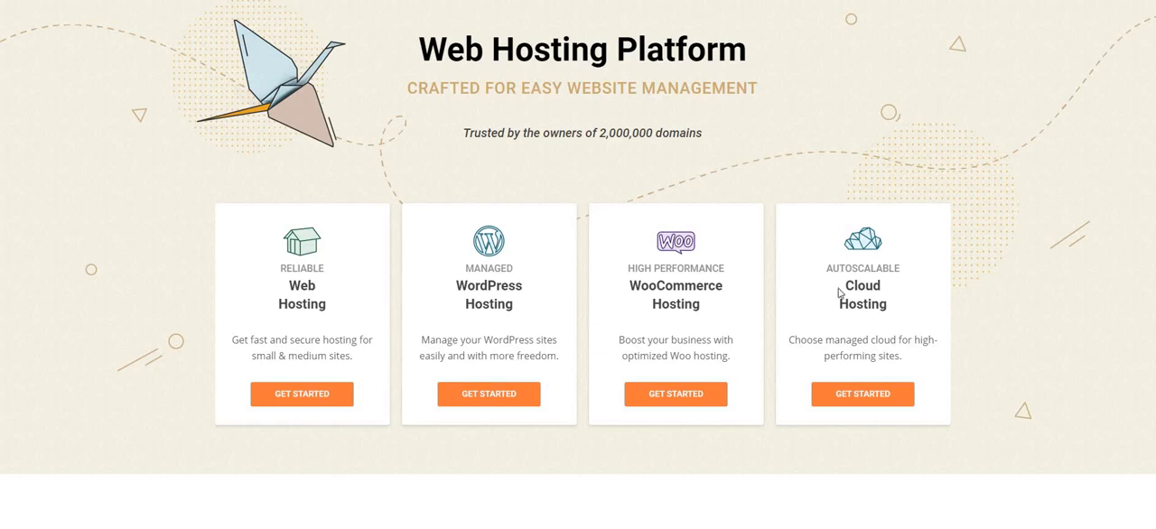
mouse_move(822, 270)
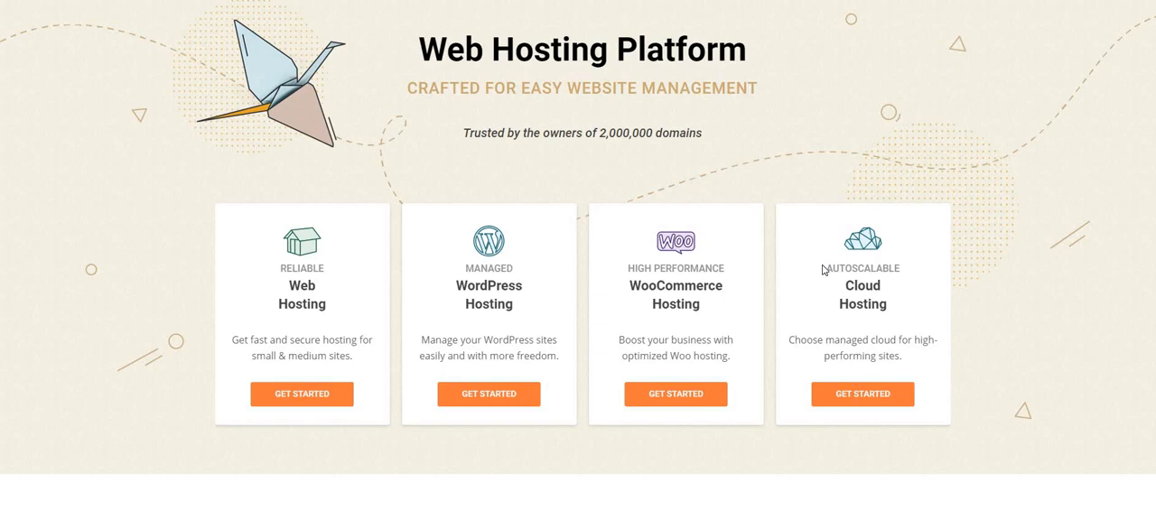
scroll("down", 3)
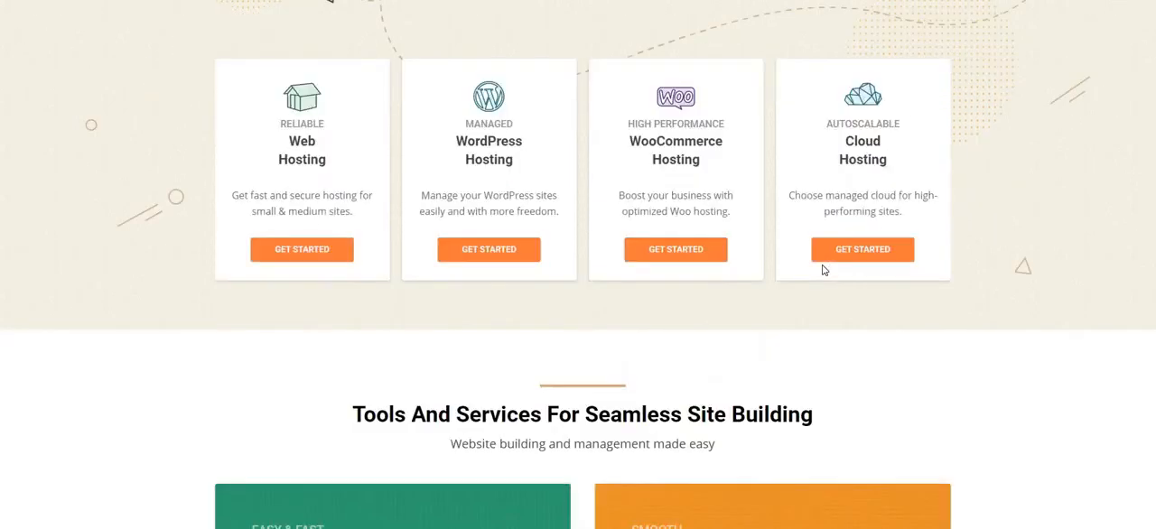
scroll("down", 3)
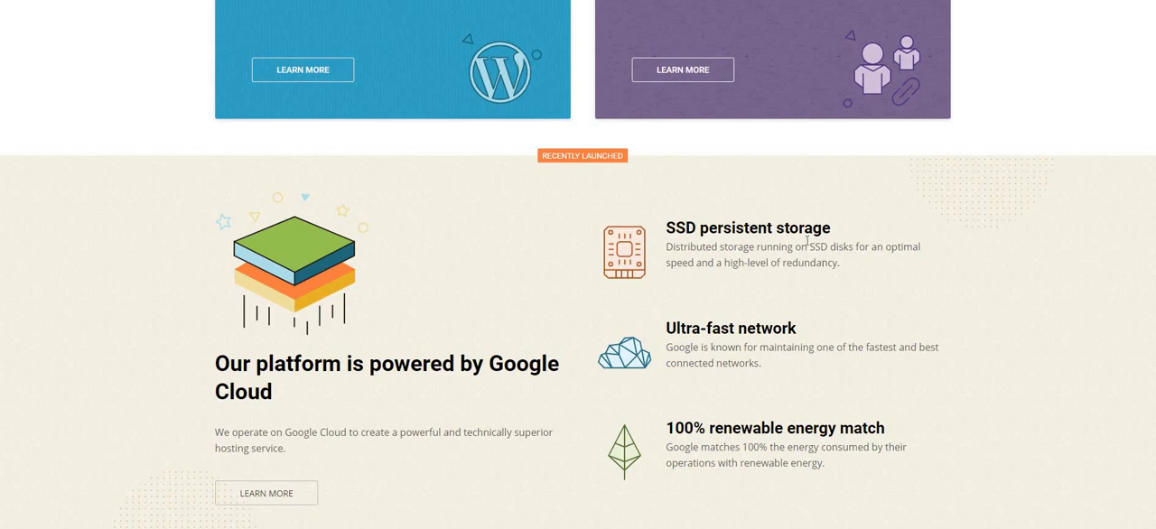
scroll("up", 3)
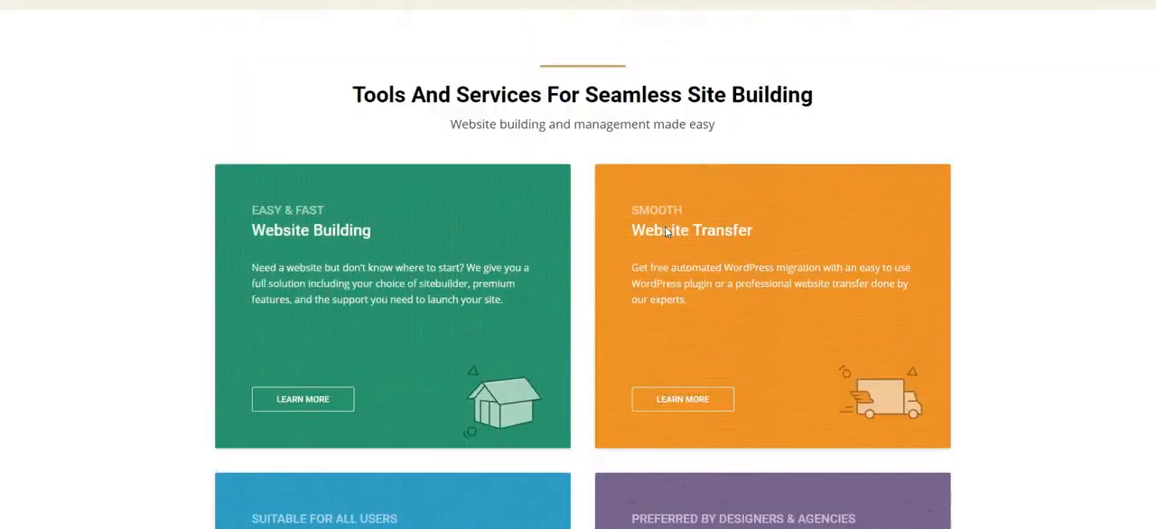
scroll("up", 3)
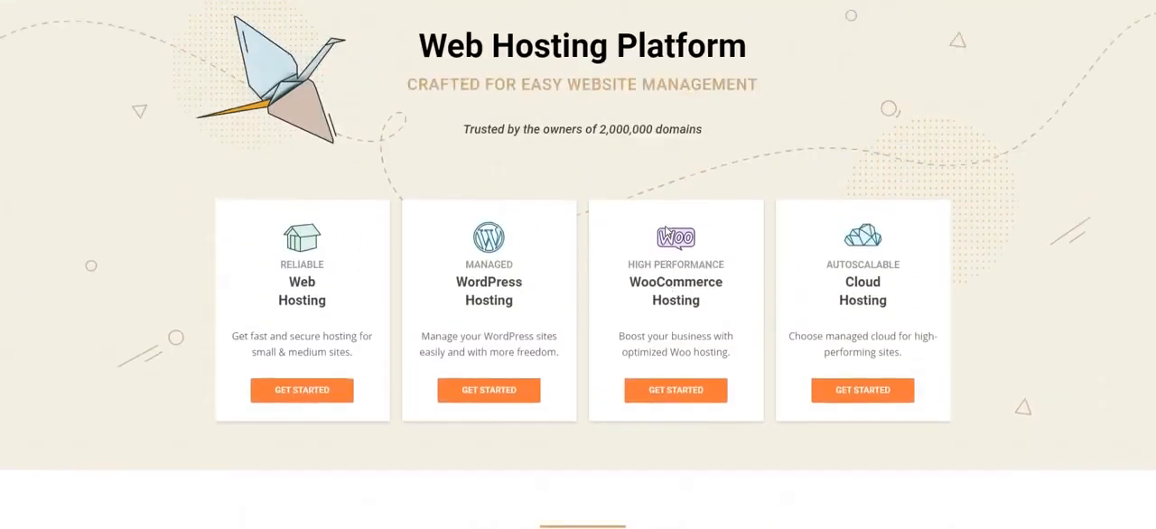
scroll("up", 3)
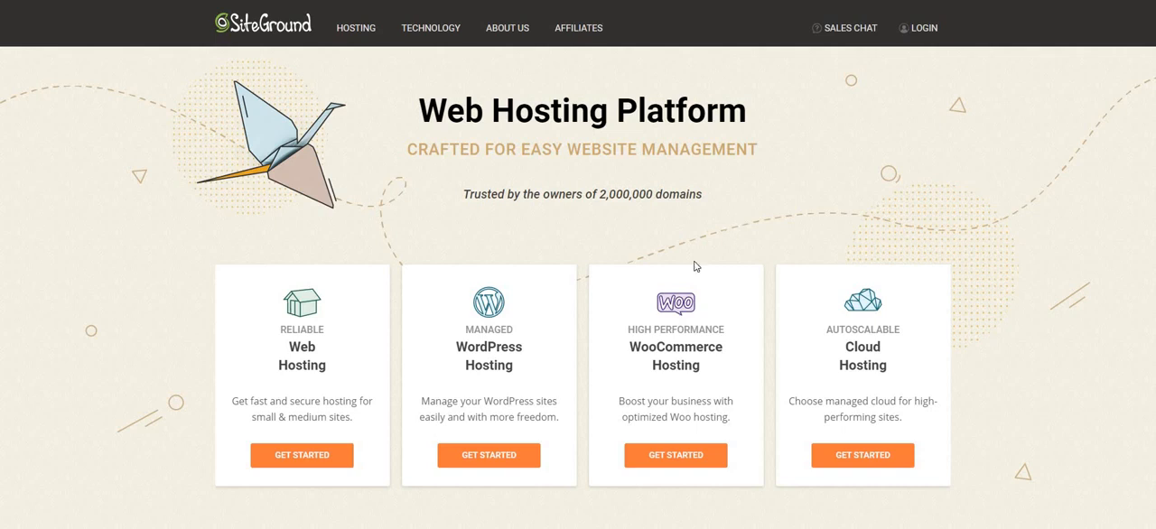
mouse_move(774, 270)
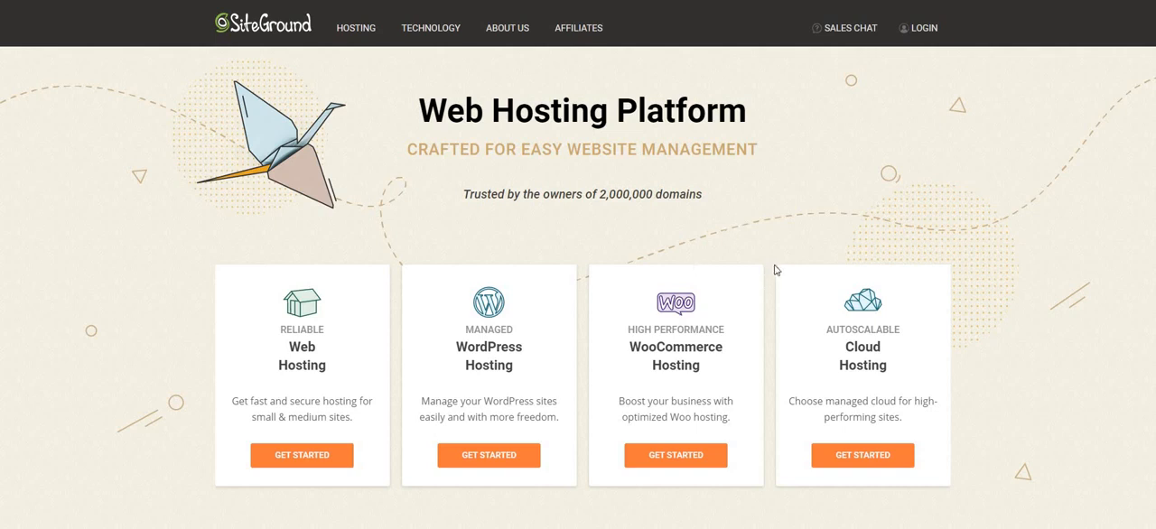
scroll("down", 3)
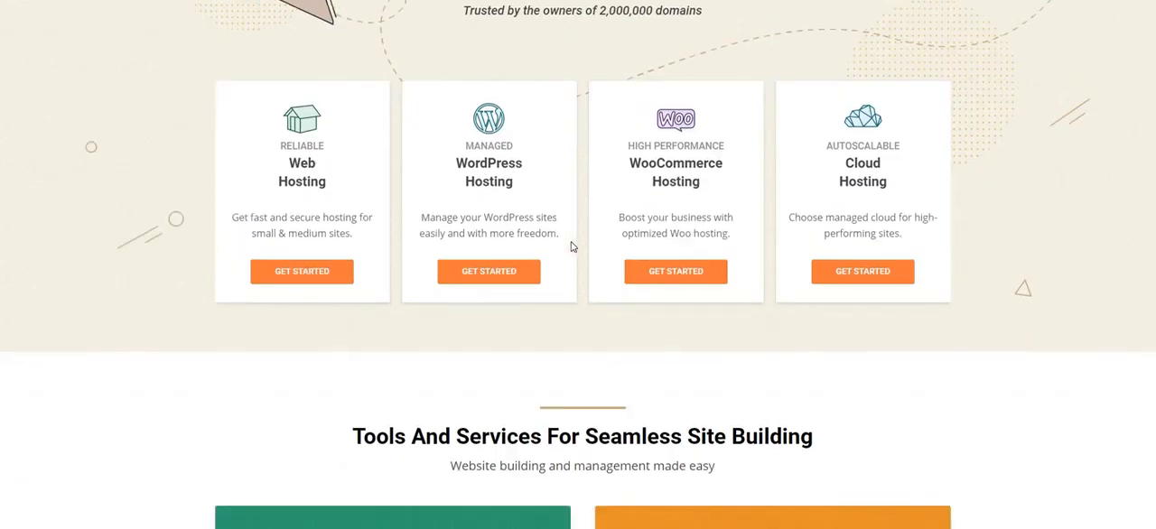
scroll("down", 3)
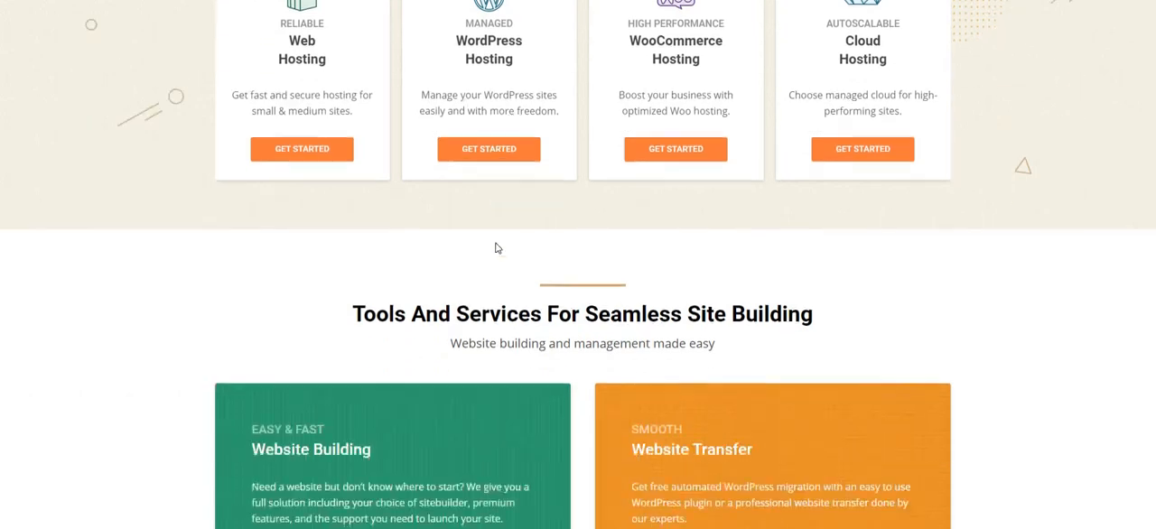
scroll("down", 3)
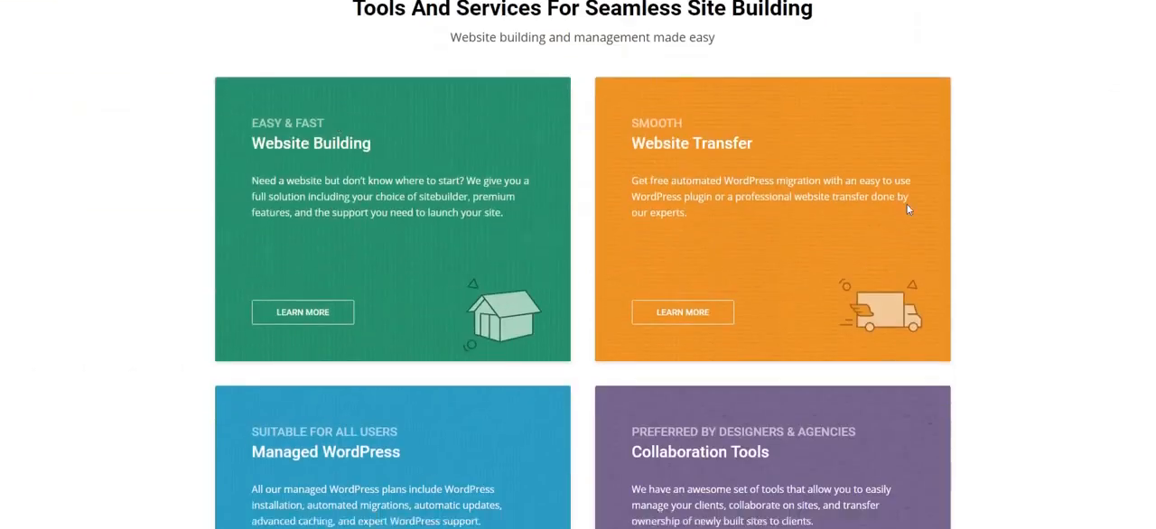
mouse_move(536, 215)
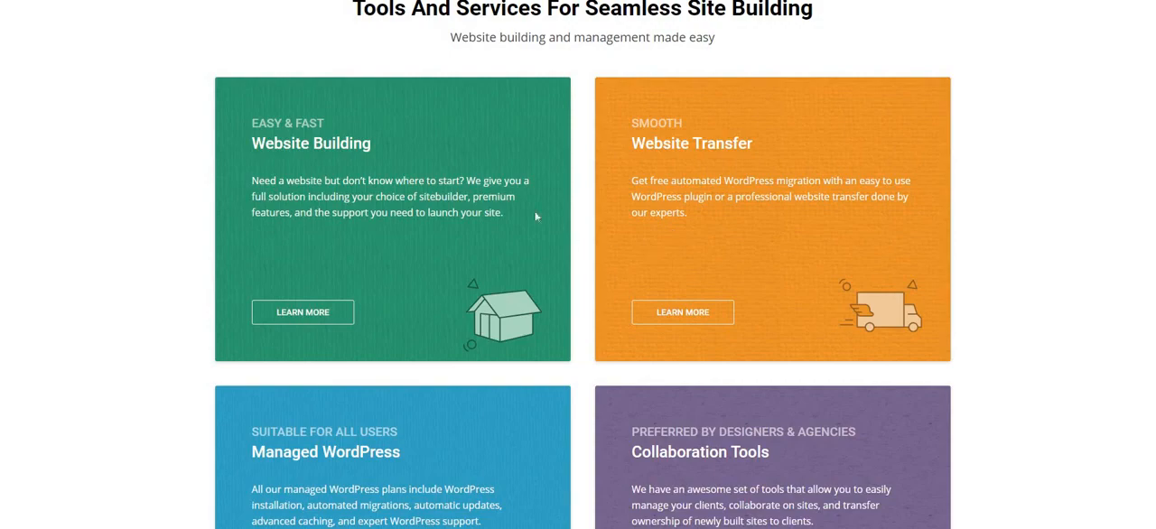
scroll("up", 3)
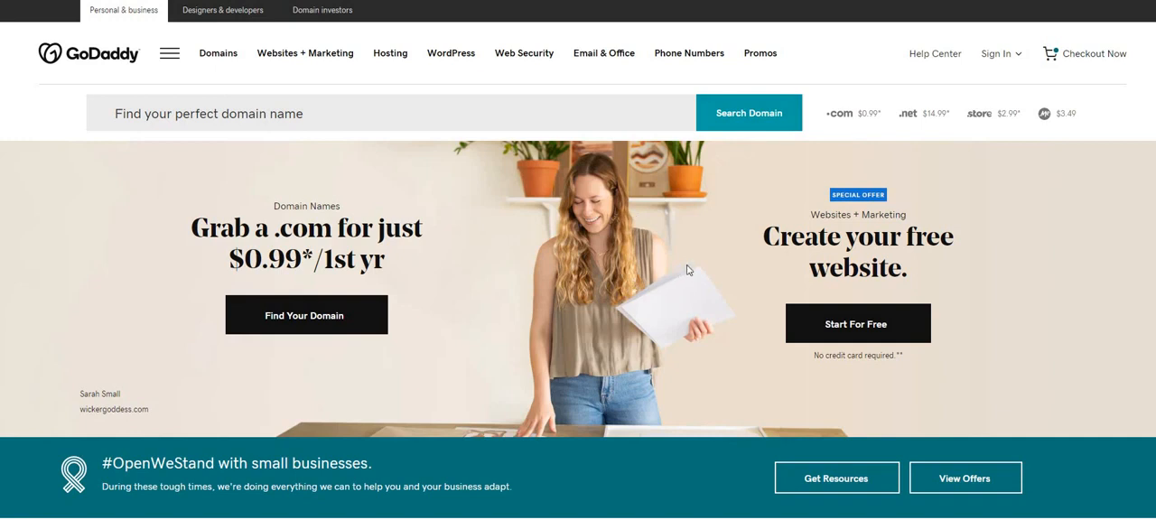
mouse_move(692, 266)
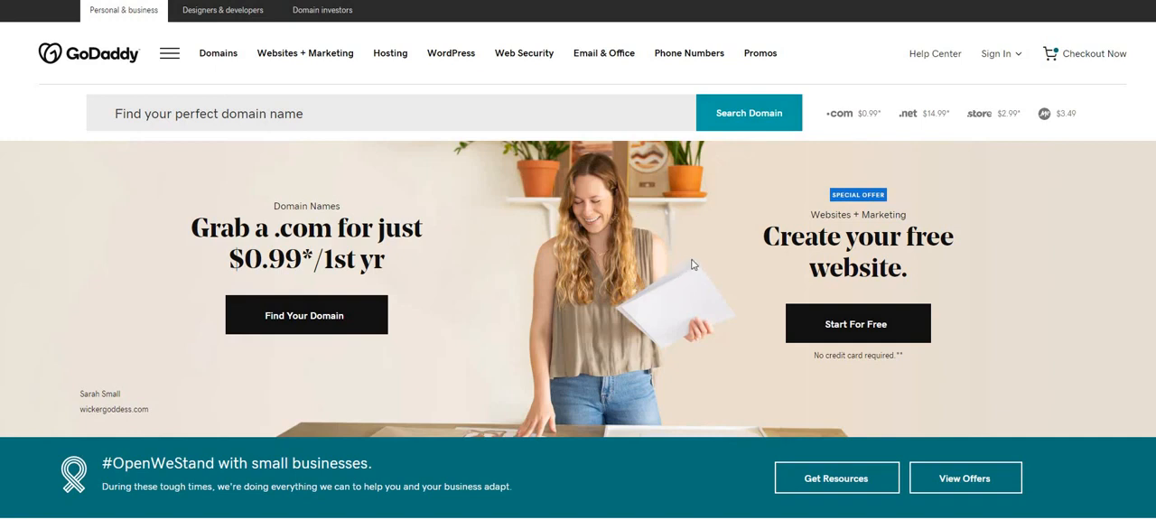
mouse_move(782, 261)
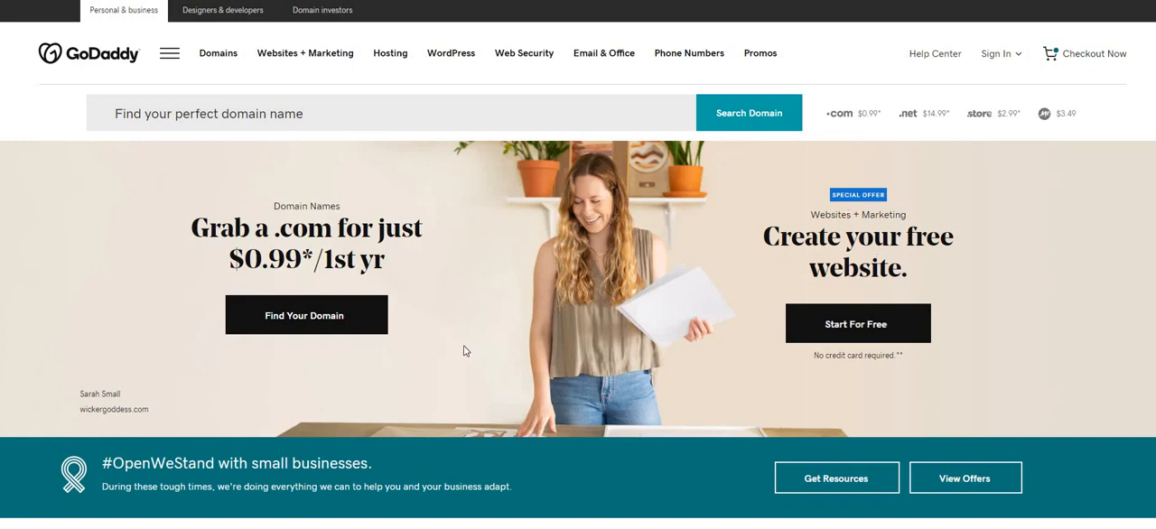
scroll("down", 3)
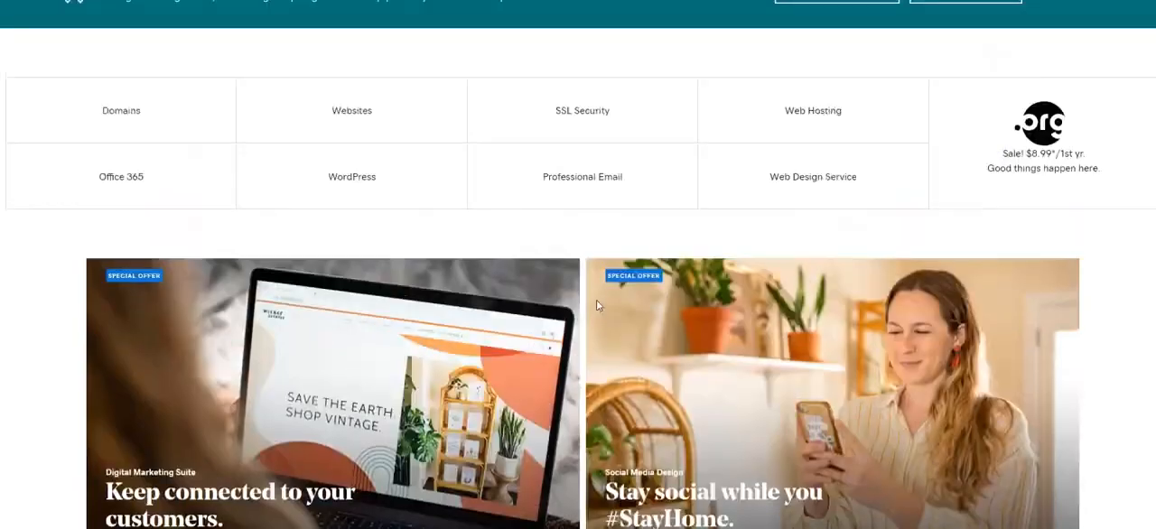
scroll("up", 3)
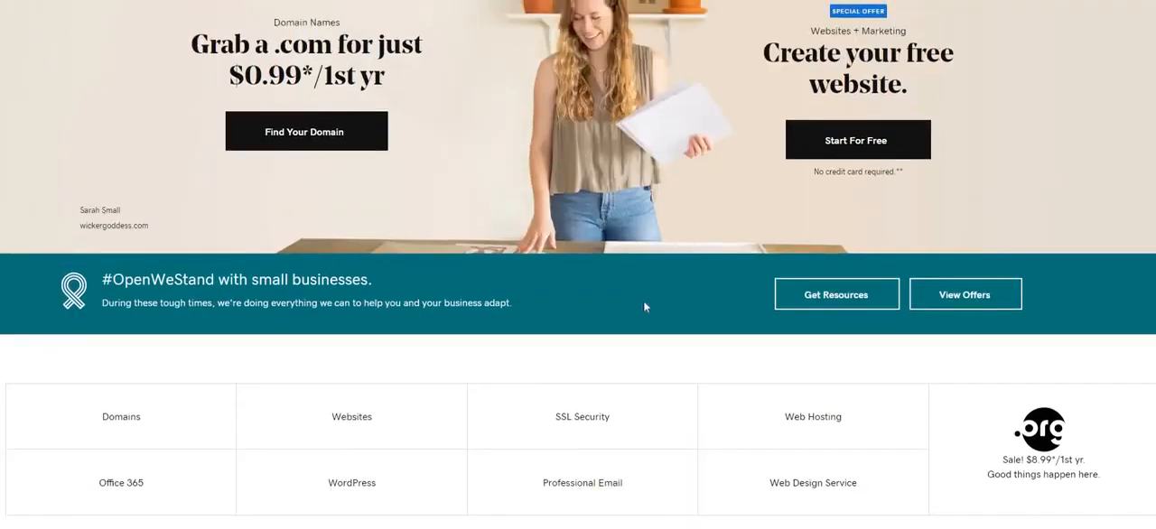
scroll("down", 3)
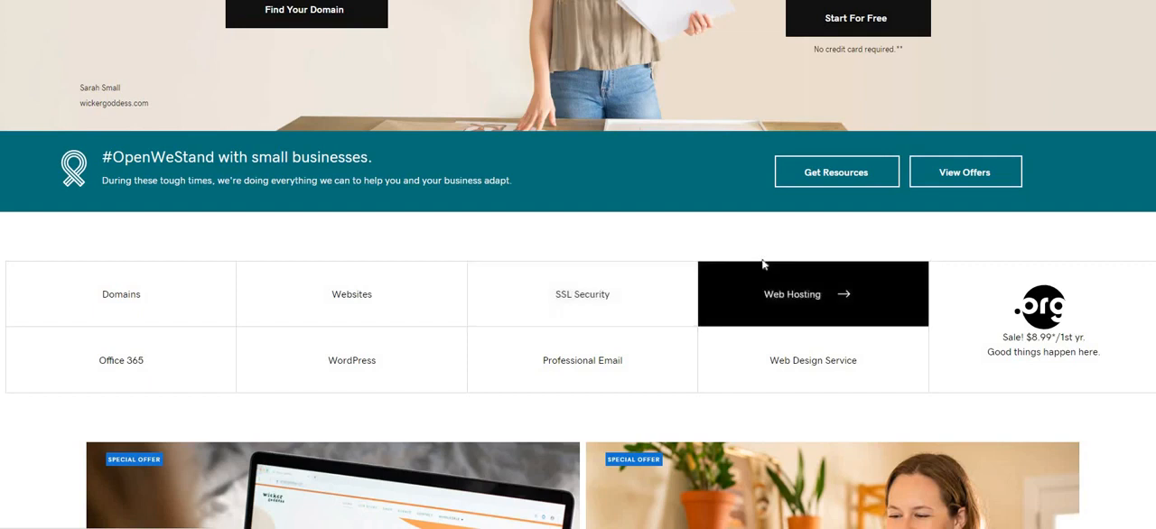
mouse_move(817, 242)
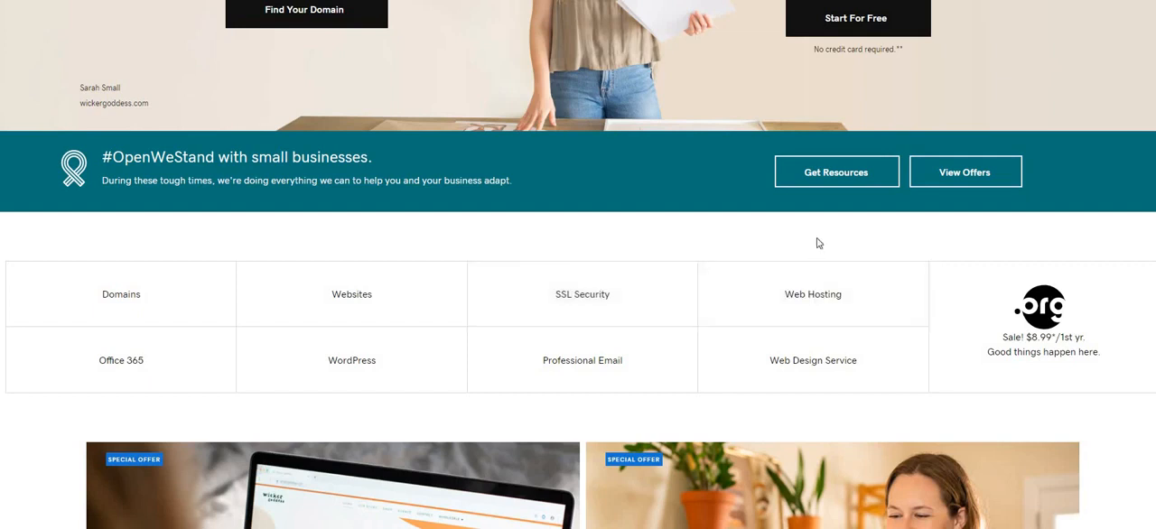
mouse_move(795, 217)
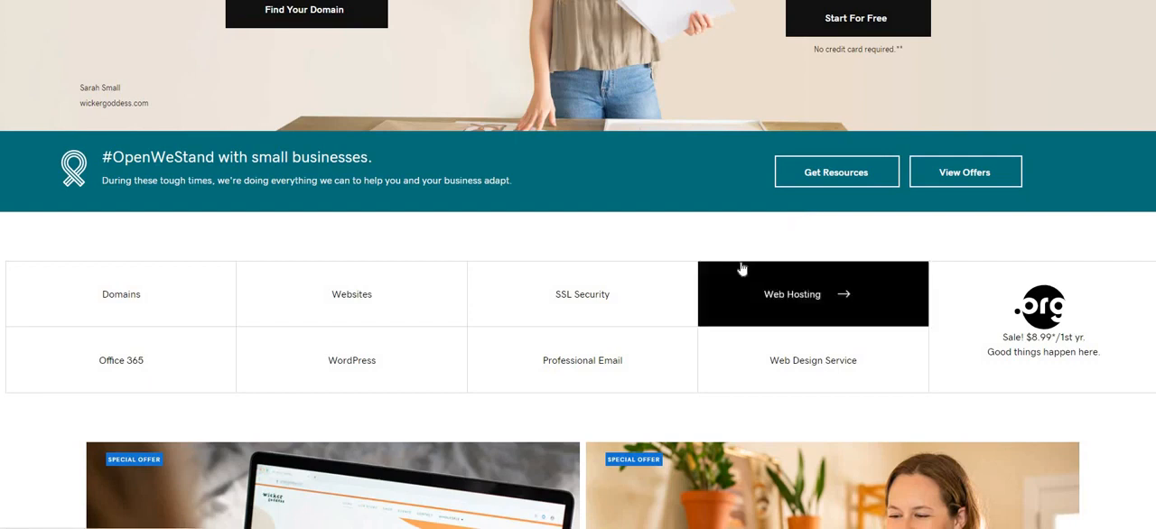
mouse_move(738, 241)
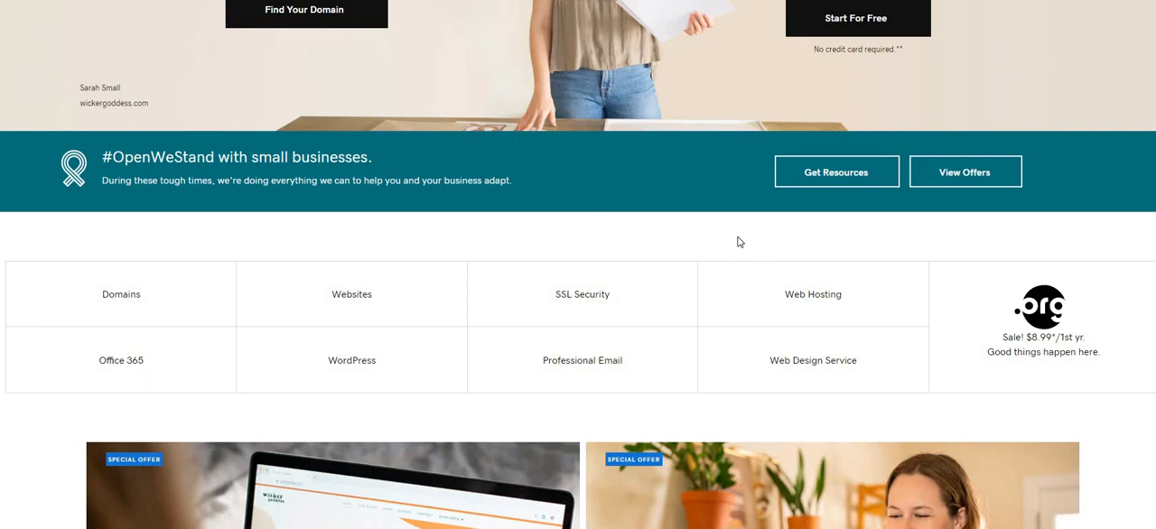
scroll("down", 3)
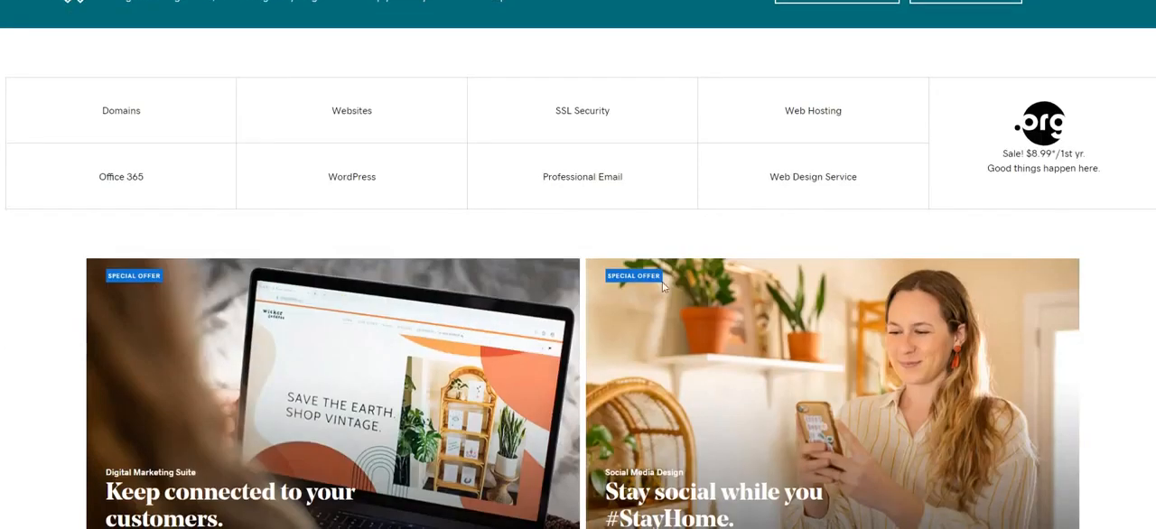
scroll("up", 3)
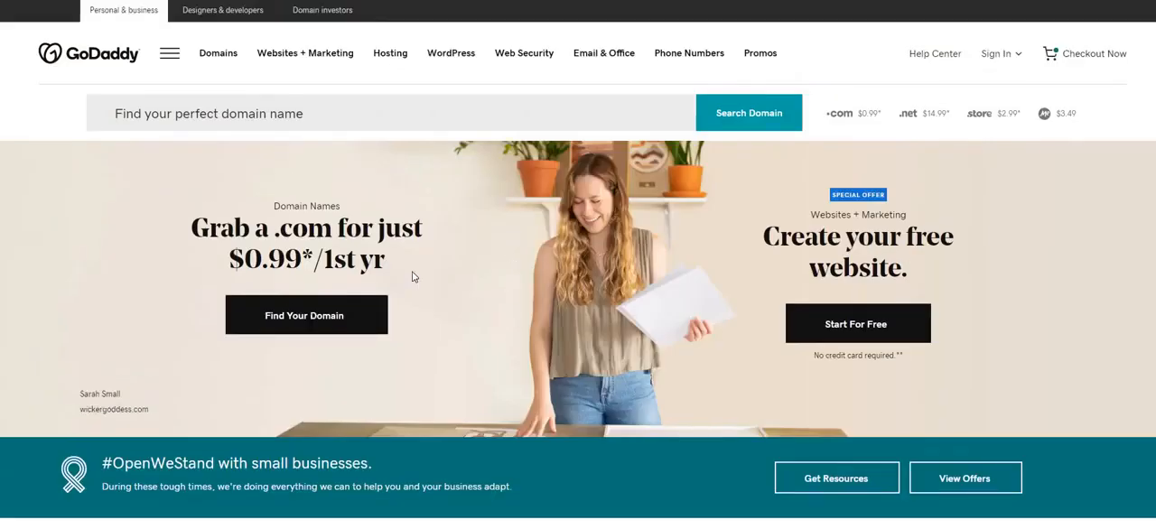
mouse_move(262, 327)
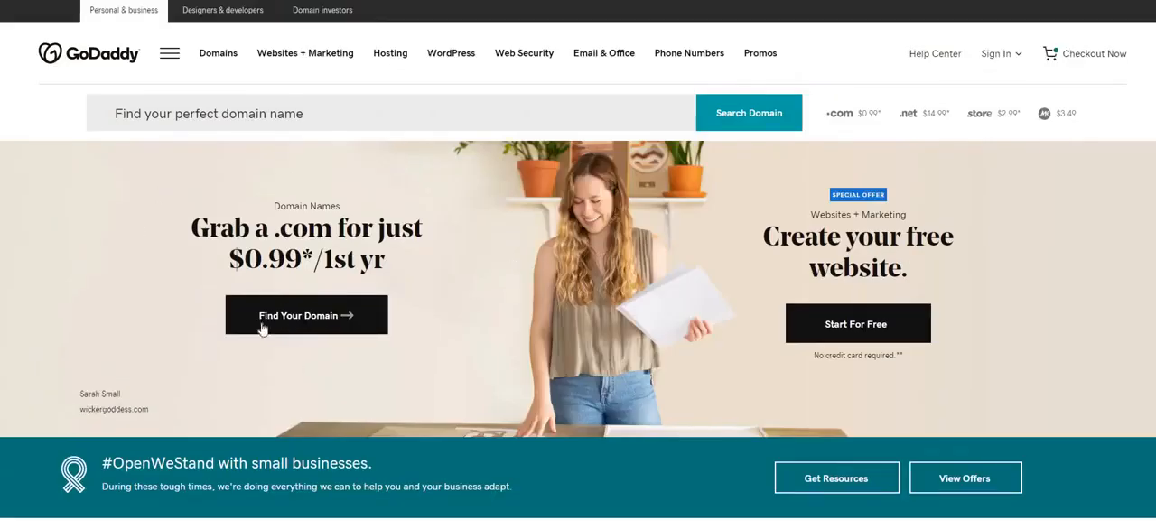
mouse_move(316, 283)
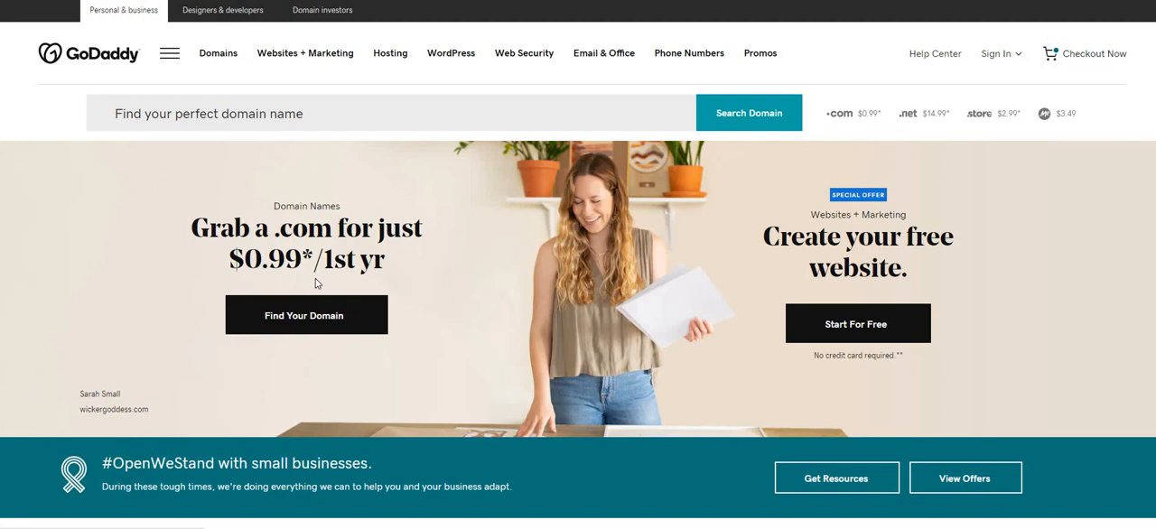
mouse_move(365, 335)
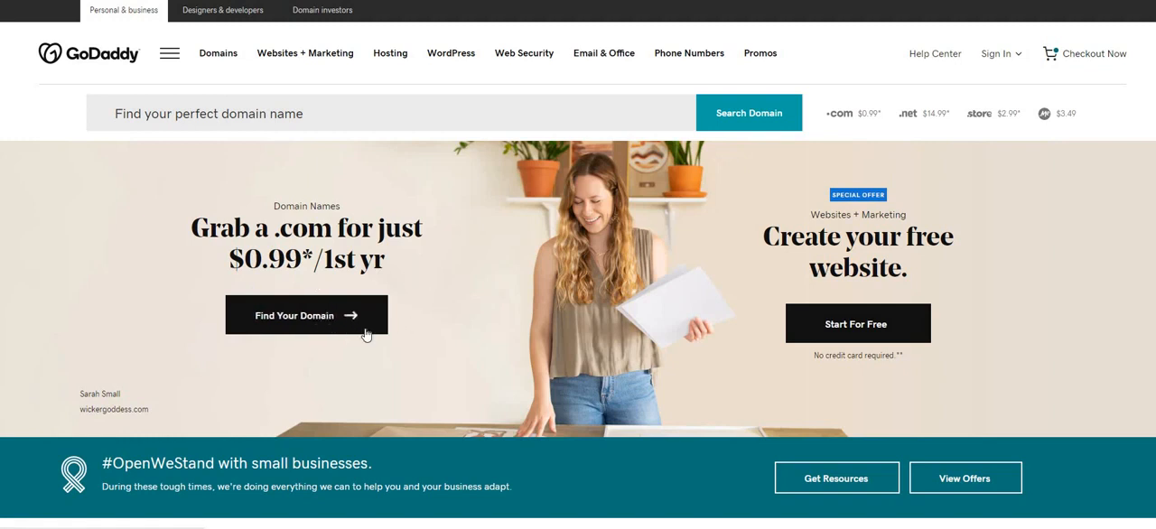
mouse_move(348, 318)
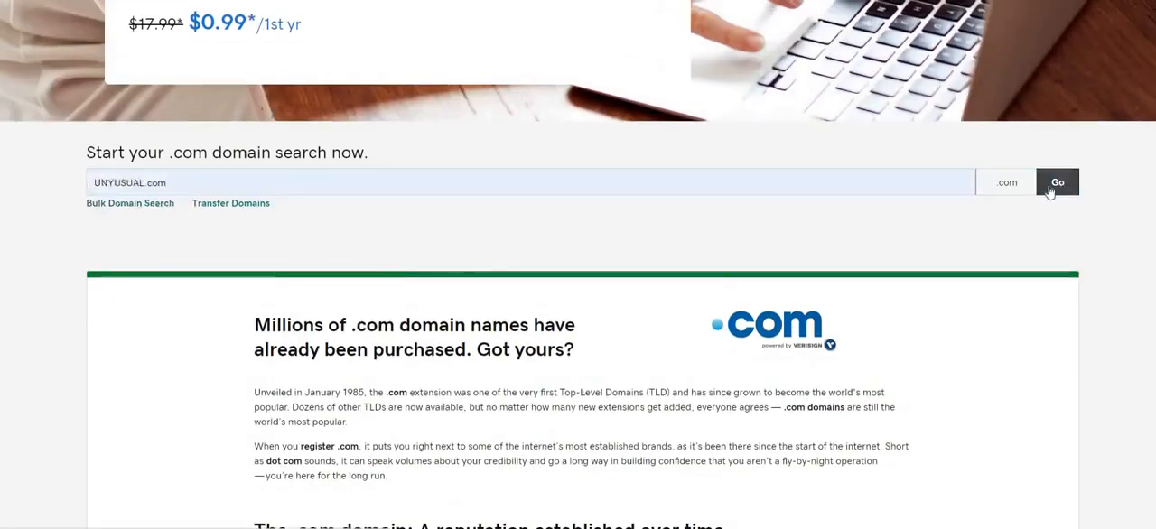
- Search GoDaddy for unyusual.com and review results showing it available at $0.09/mo
left_click(1056, 182)
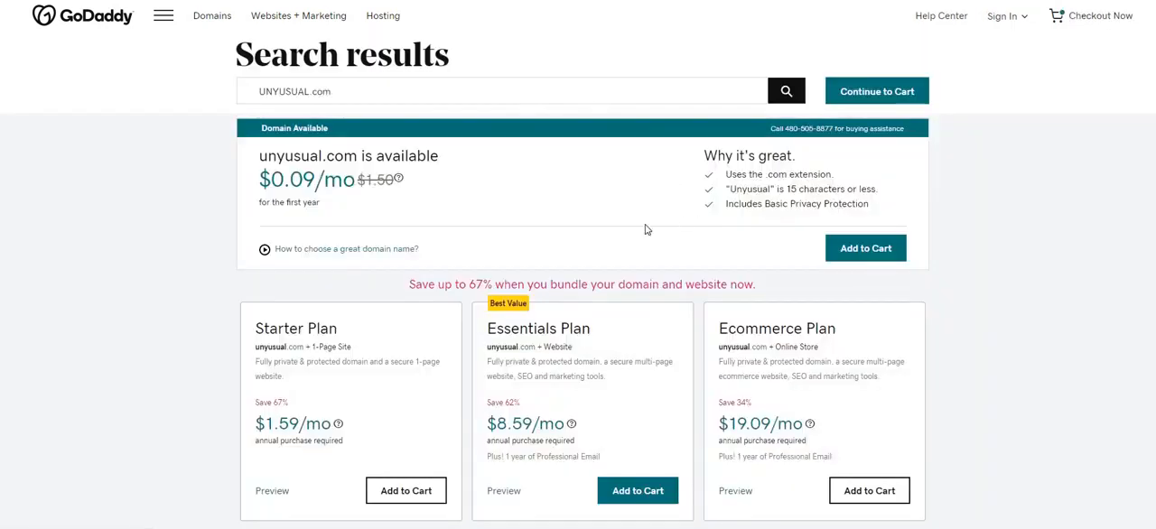
scroll("down", 3)
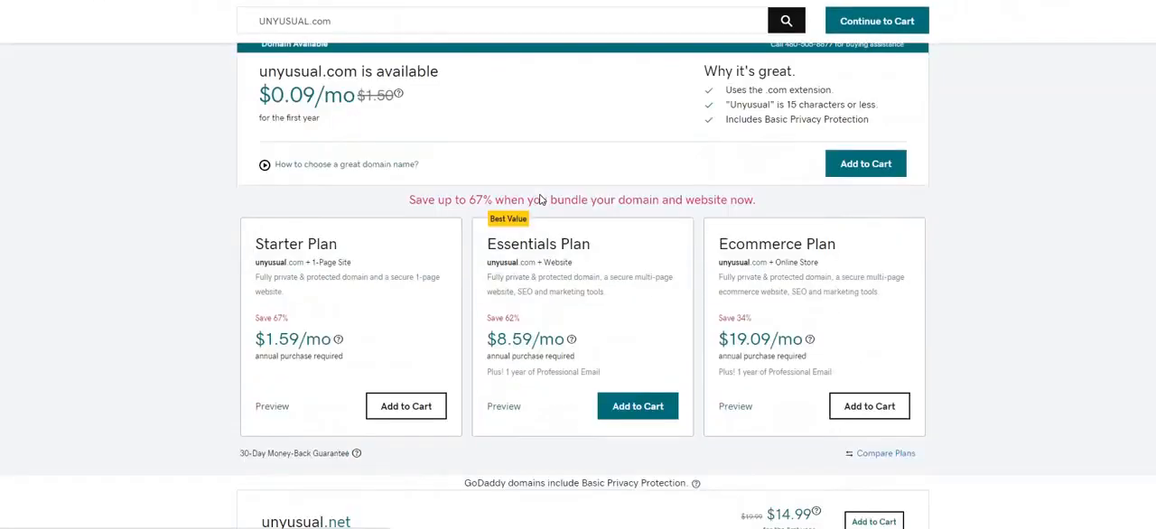
scroll("down", 3)
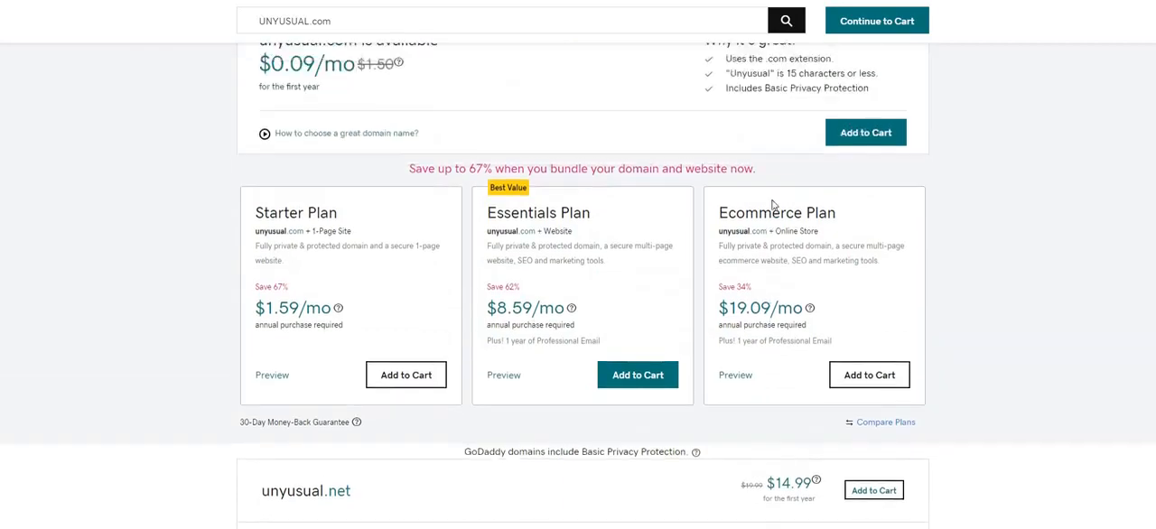
scroll("up", 3)
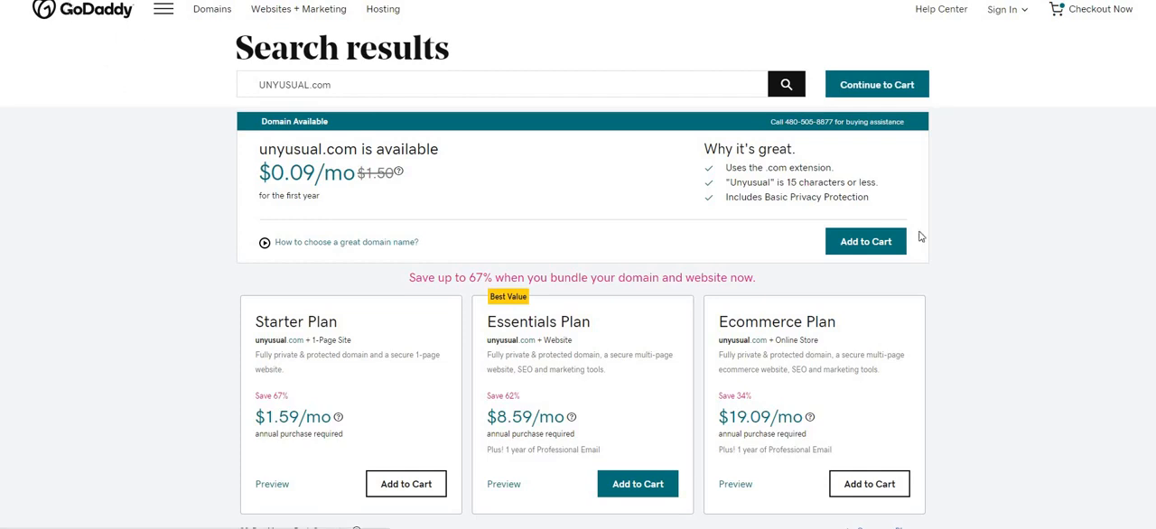
- Browse GoDaddy's promotional sections and small-business story
scroll("down", 3)
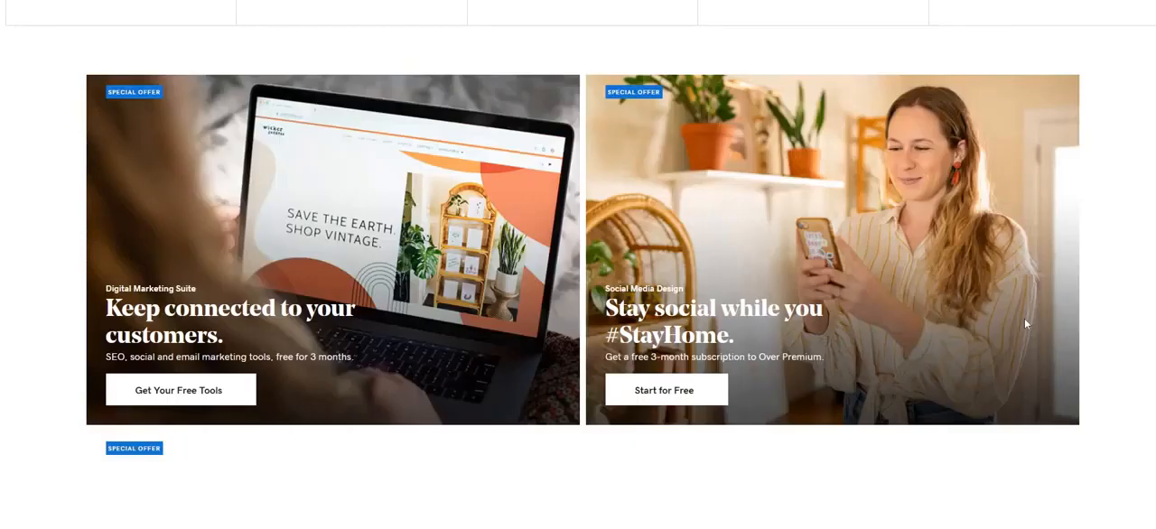
scroll("down", 3)
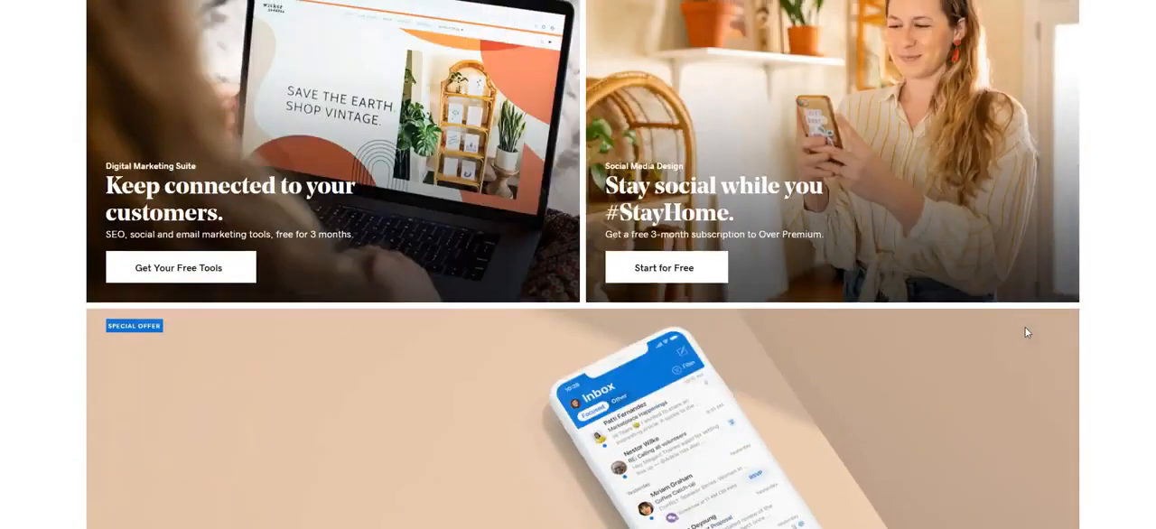
scroll("up", 3)
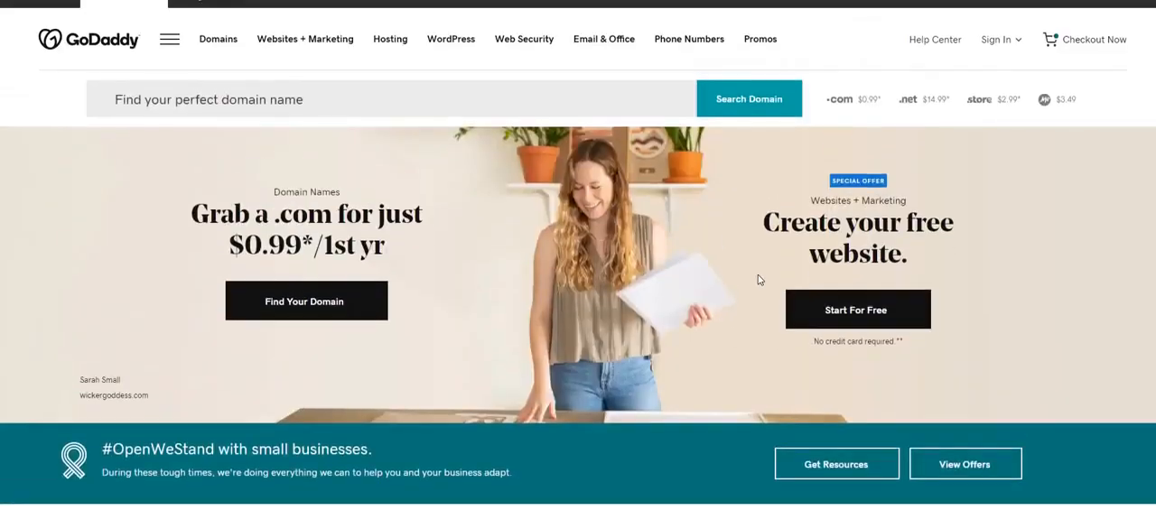
scroll("down", 3)
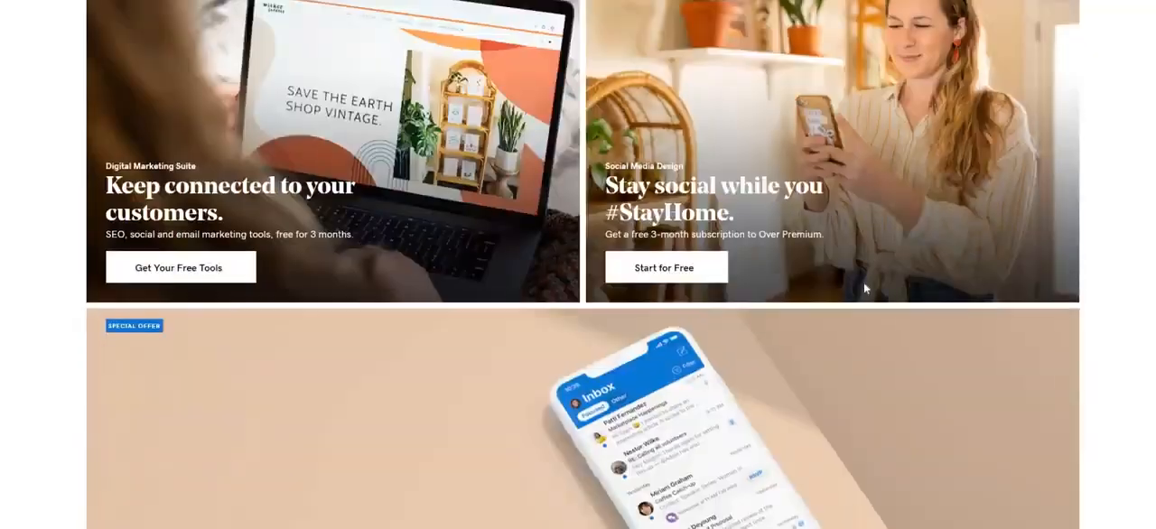
scroll("down", 3)
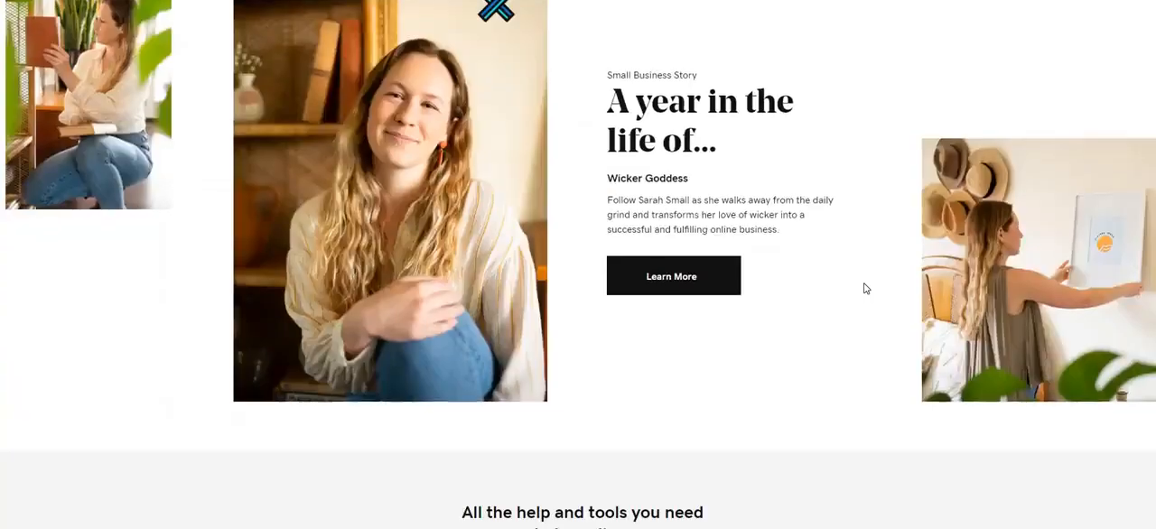
scroll("down", 3)
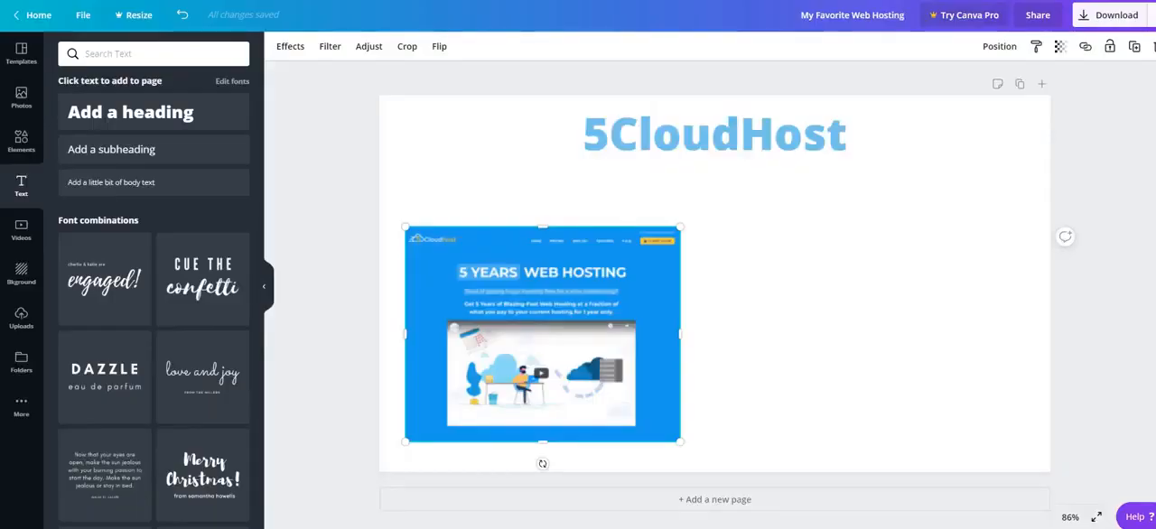
mouse_move(746, 222)
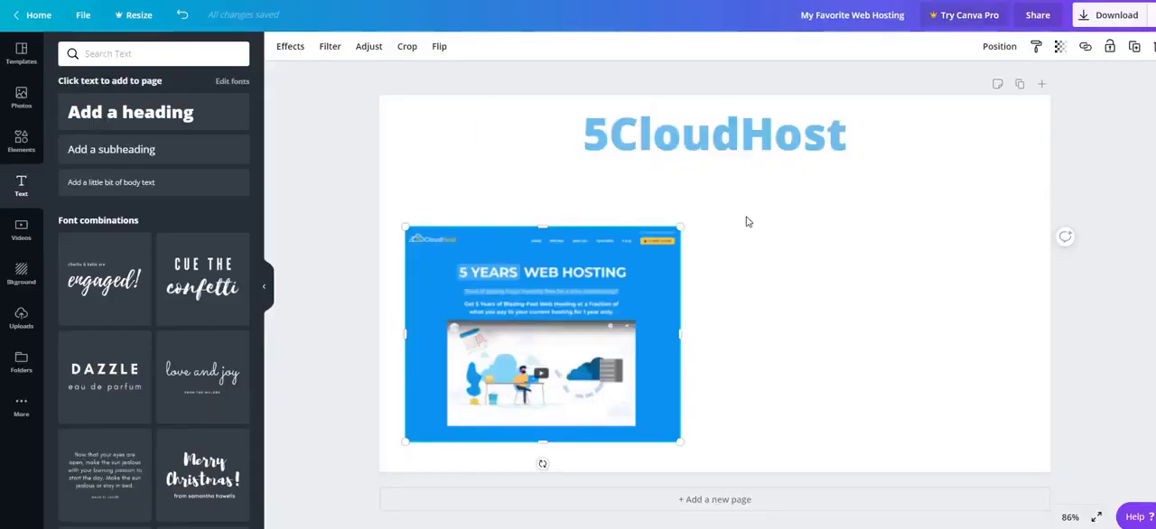